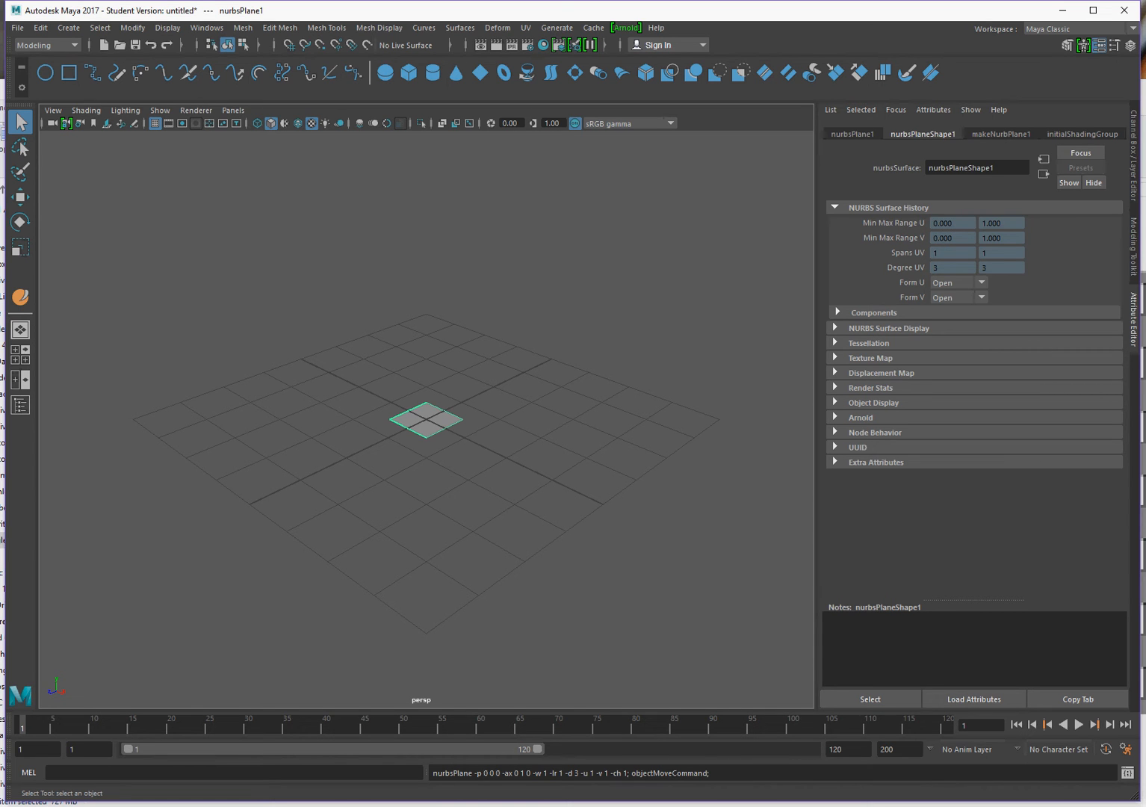
Step: Inspect the nurbsPlane1 transform attributes, then the lambert1 material attributes
{"action": "left_click", "coordinate": [850, 134]}
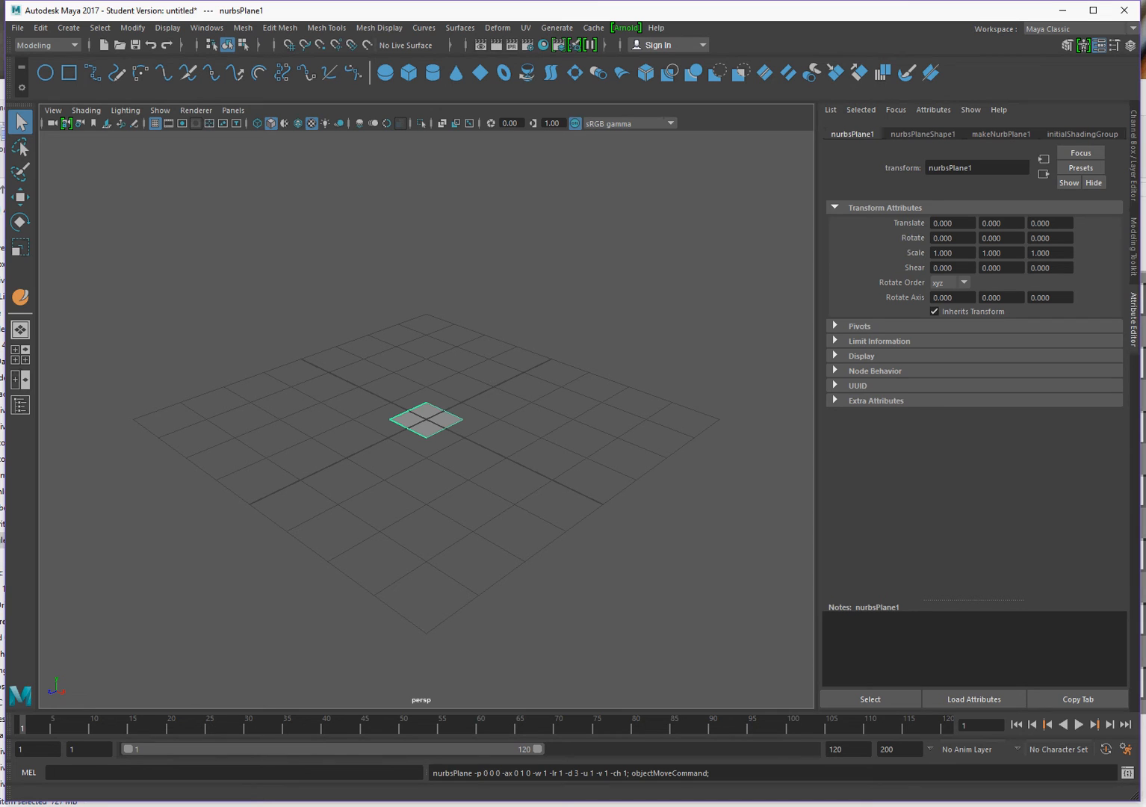
{"action": "left_click", "coordinate": [1082, 133]}
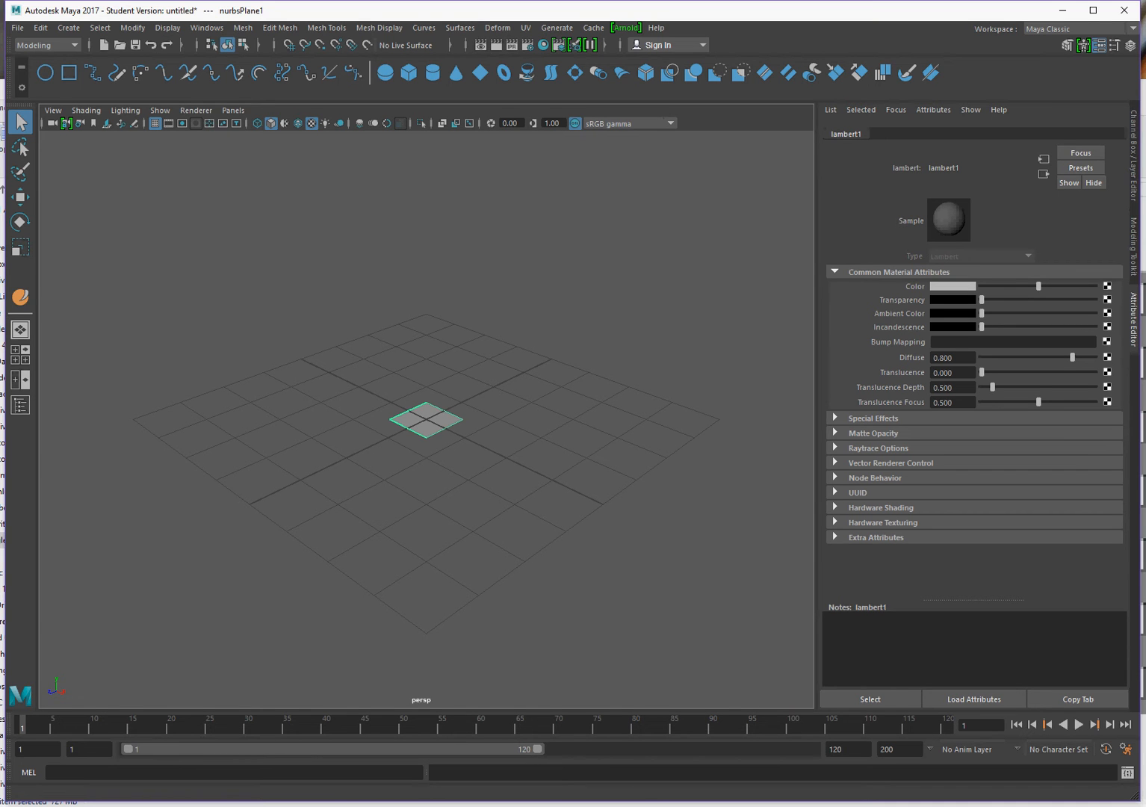
Step: Connect a File texture node to lambert1's Color and bring up its image browser
{"action": "left_click", "coordinate": [1105, 286]}
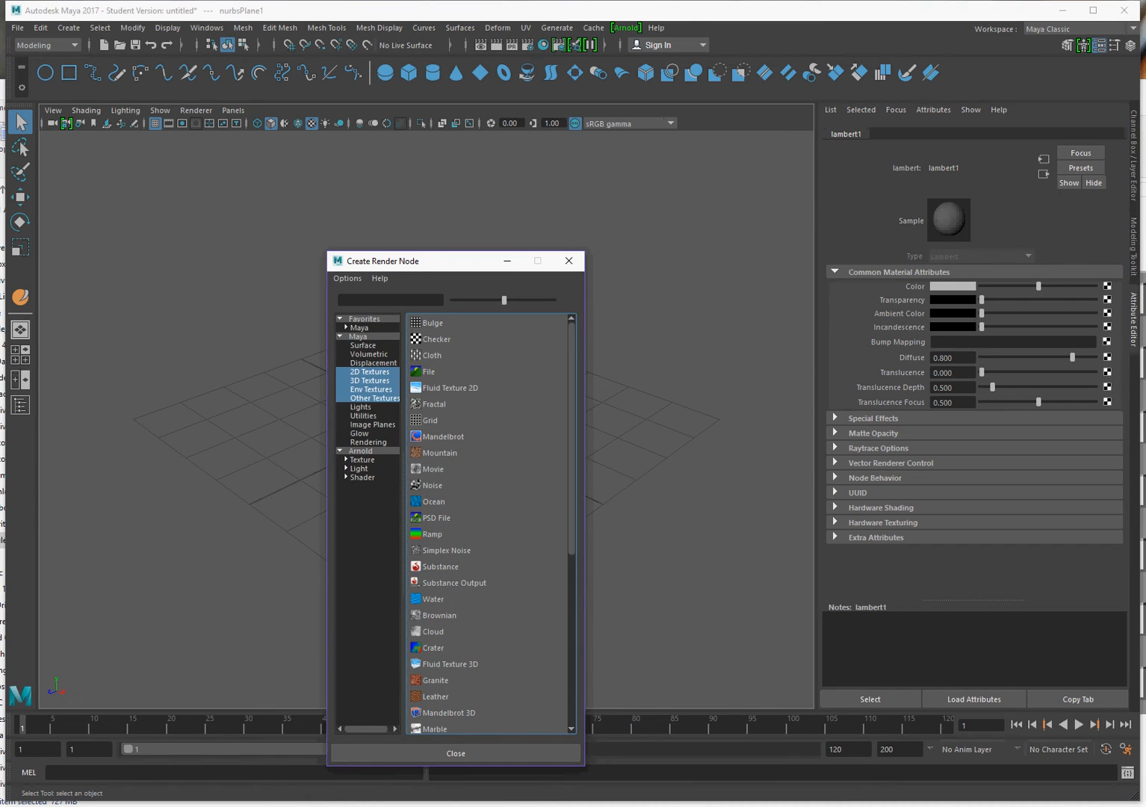
{"action": "left_click", "coordinate": [433, 370]}
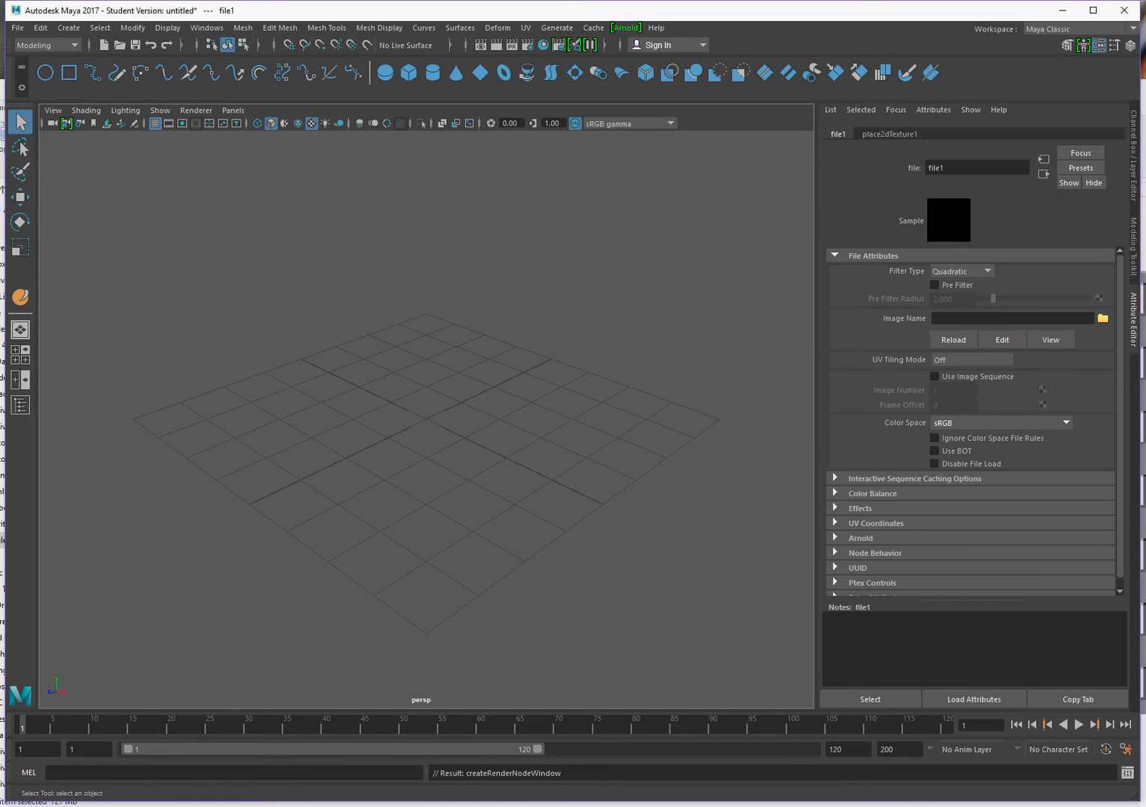
{"action": "left_click", "coordinate": [1102, 318]}
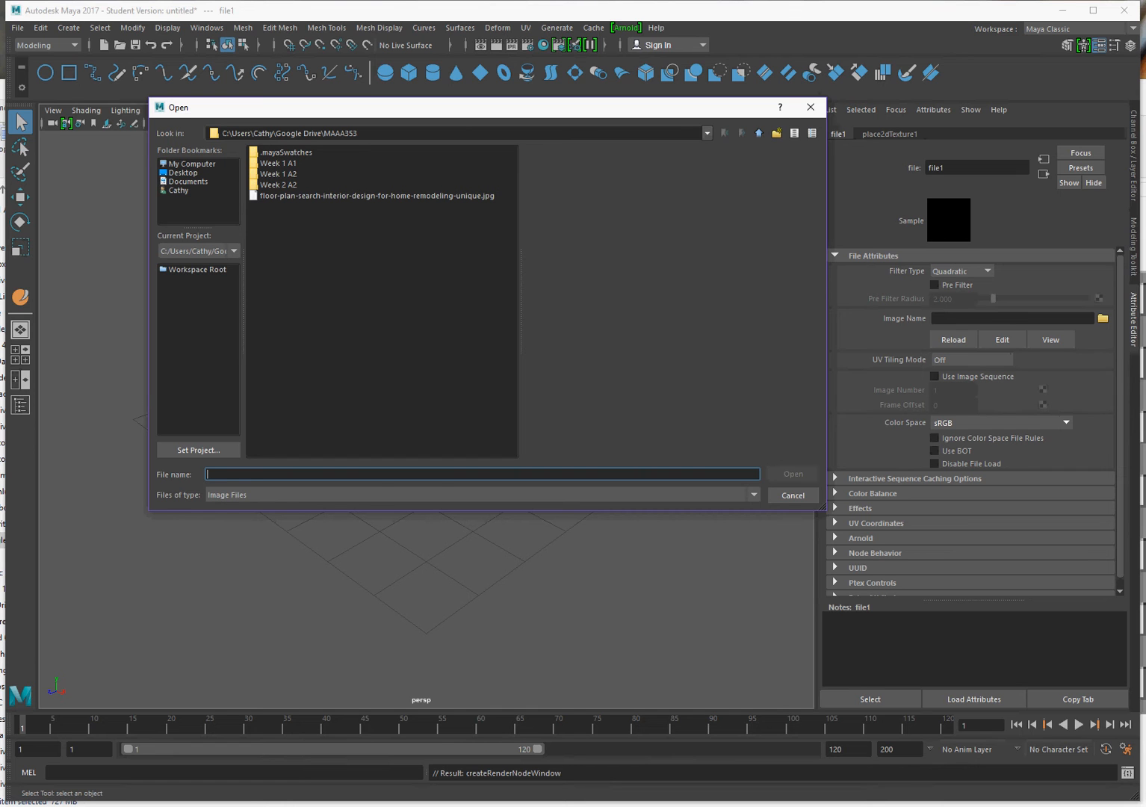
Step: Load the floor-plan JPG into the file texture so it appears on the plane
{"action": "left_click", "coordinate": [375, 195]}
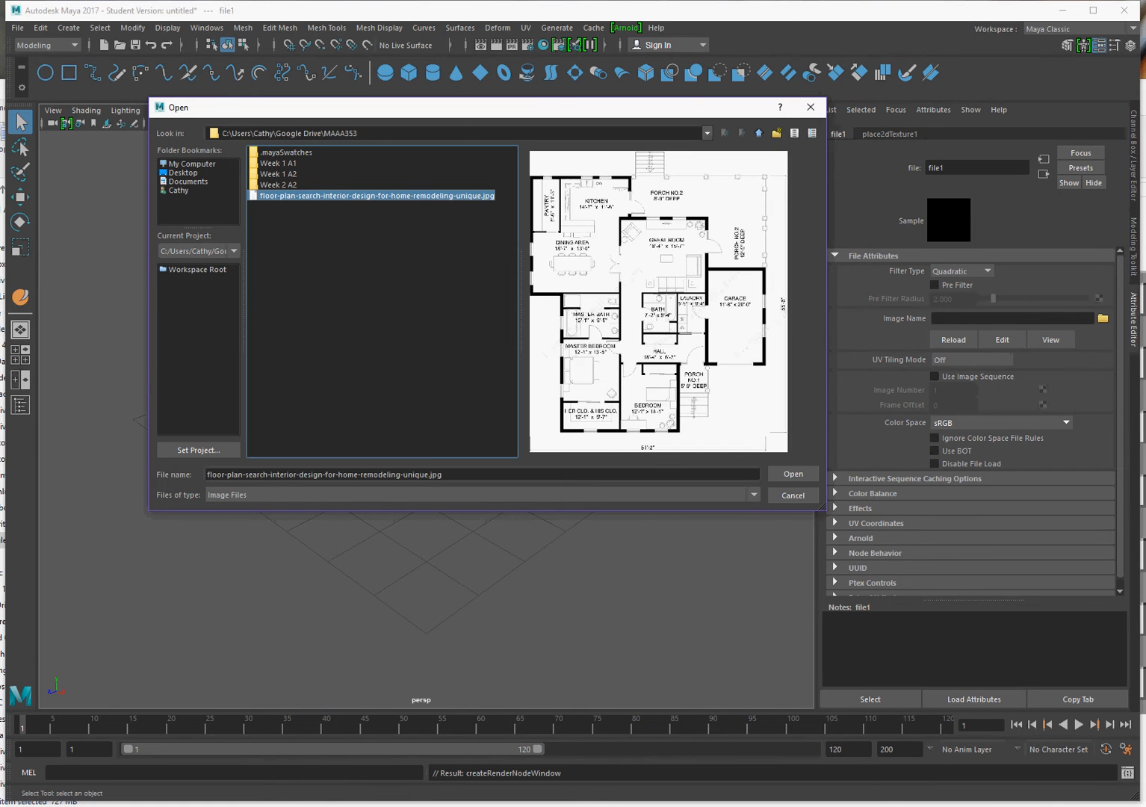
{"action": "left_click", "coordinate": [793, 473]}
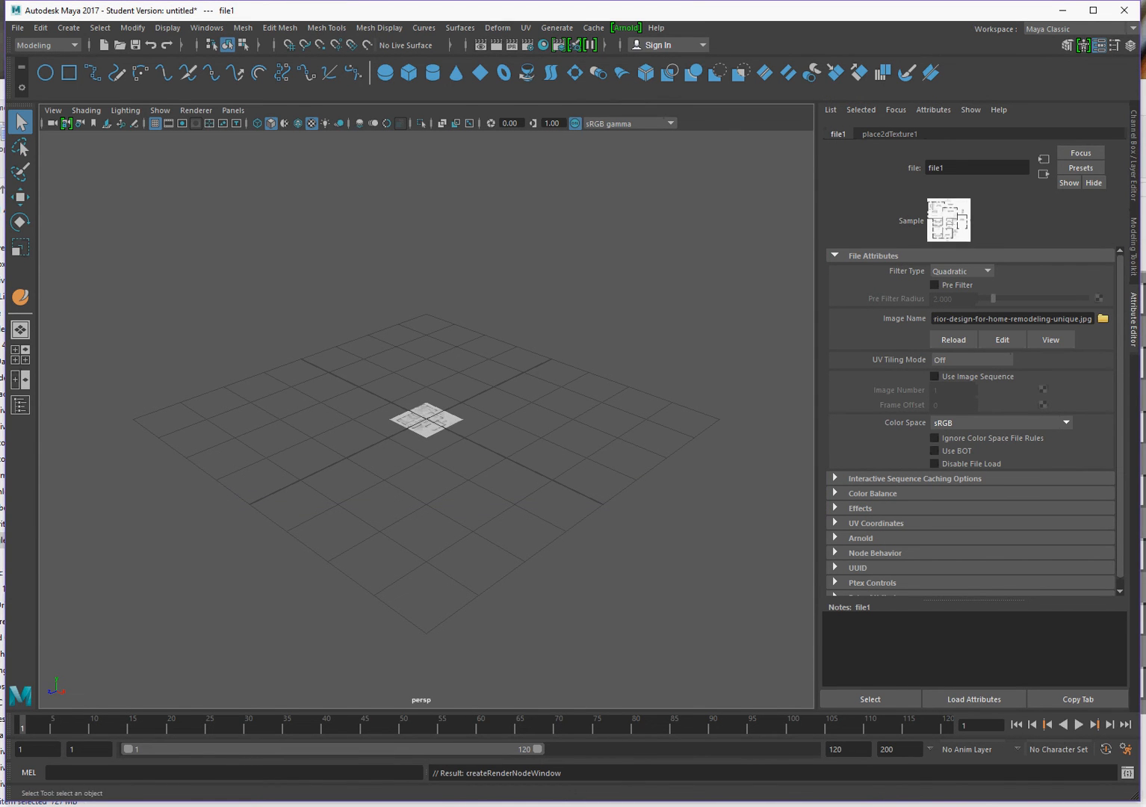
{"action": "mouse_move", "coordinate": [311, 123]}
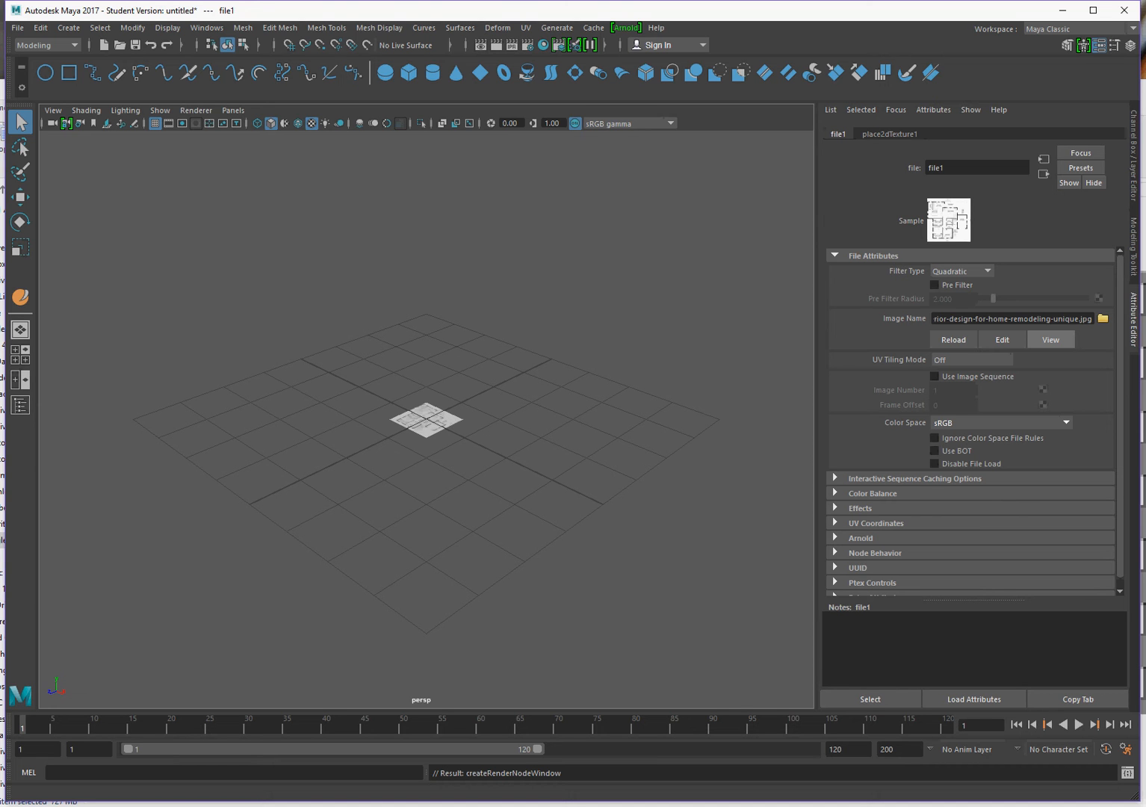
Step: View the floor plan full-size in FCheck, close it, and reselect the plane
{"action": "left_click", "coordinate": [1050, 339]}
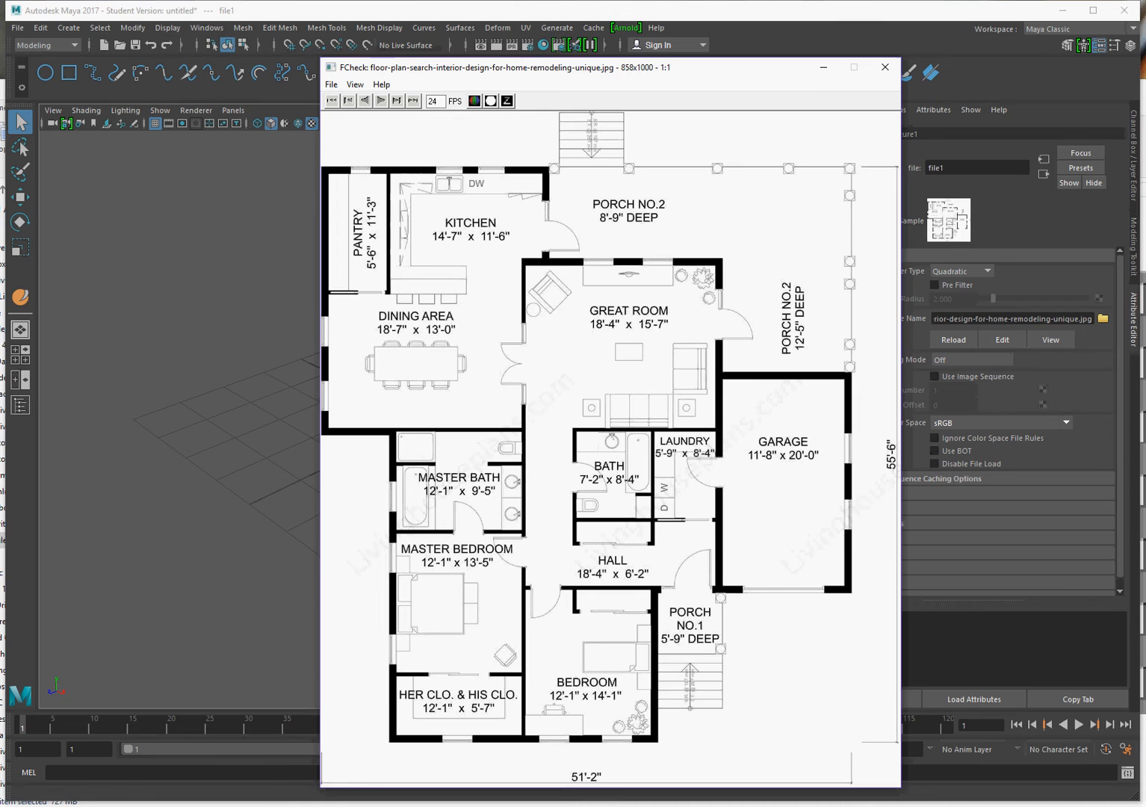
{"action": "left_click", "coordinate": [885, 66]}
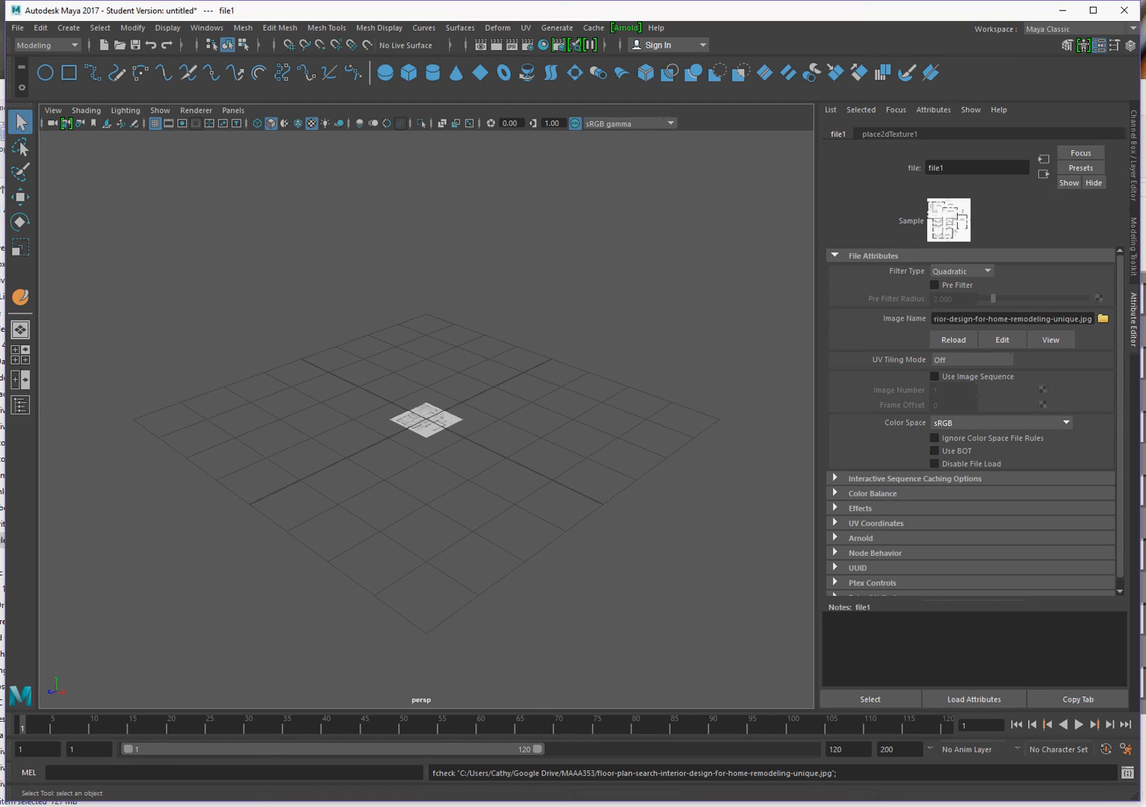
{"action": "left_click", "coordinate": [243, 28]}
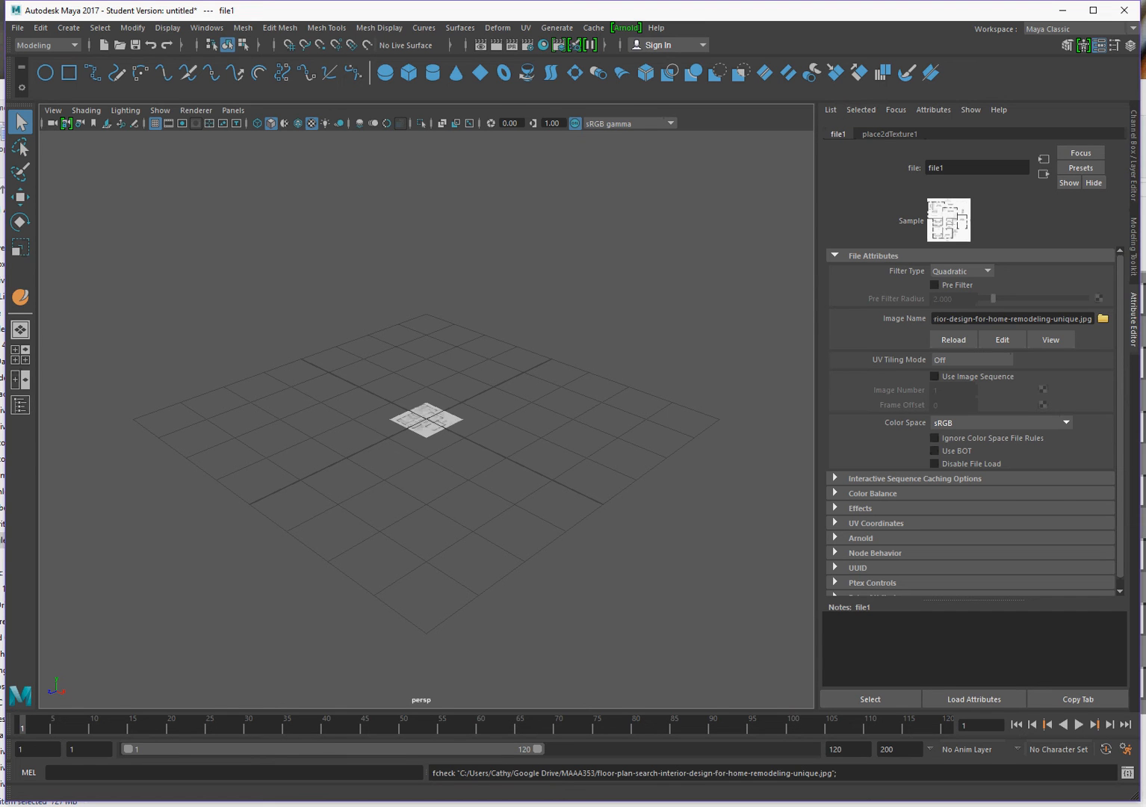
{"action": "left_click", "coordinate": [426, 425]}
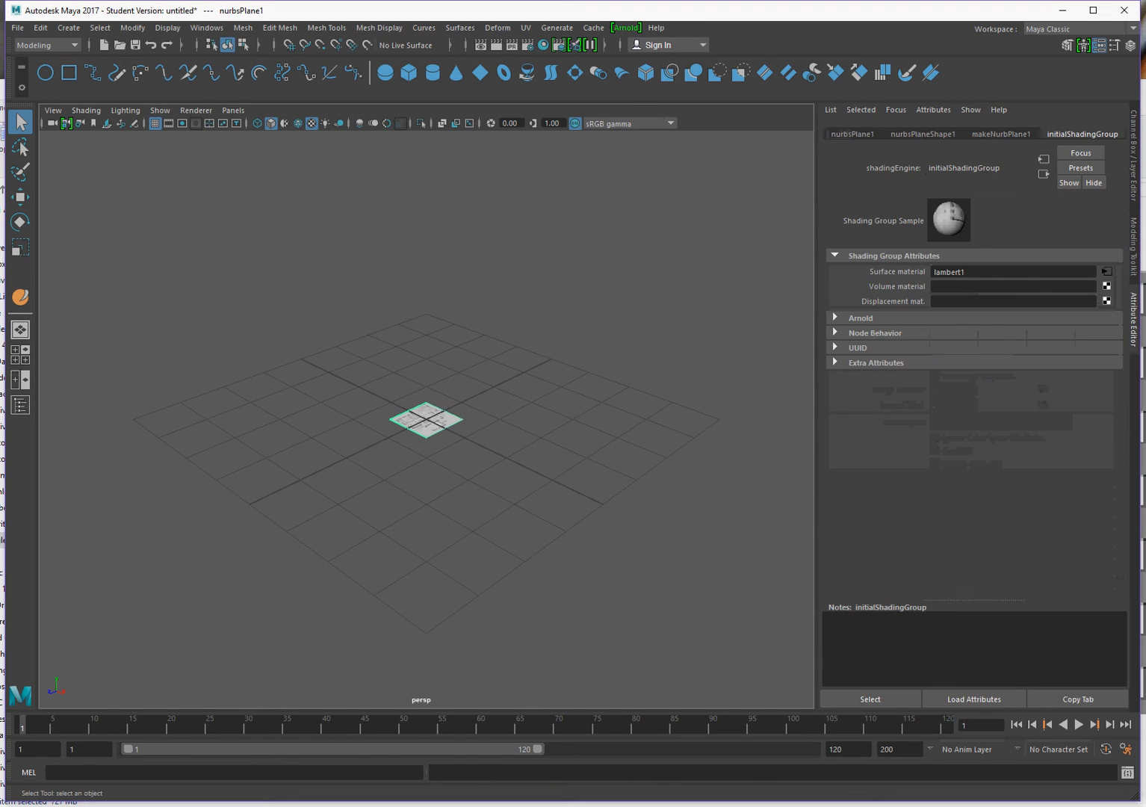
Step: Scale nurbsPlane1 to 8.58 in X and 10 in Z
{"action": "left_click", "coordinate": [851, 133]}
{"action": "type", "text": "8"}
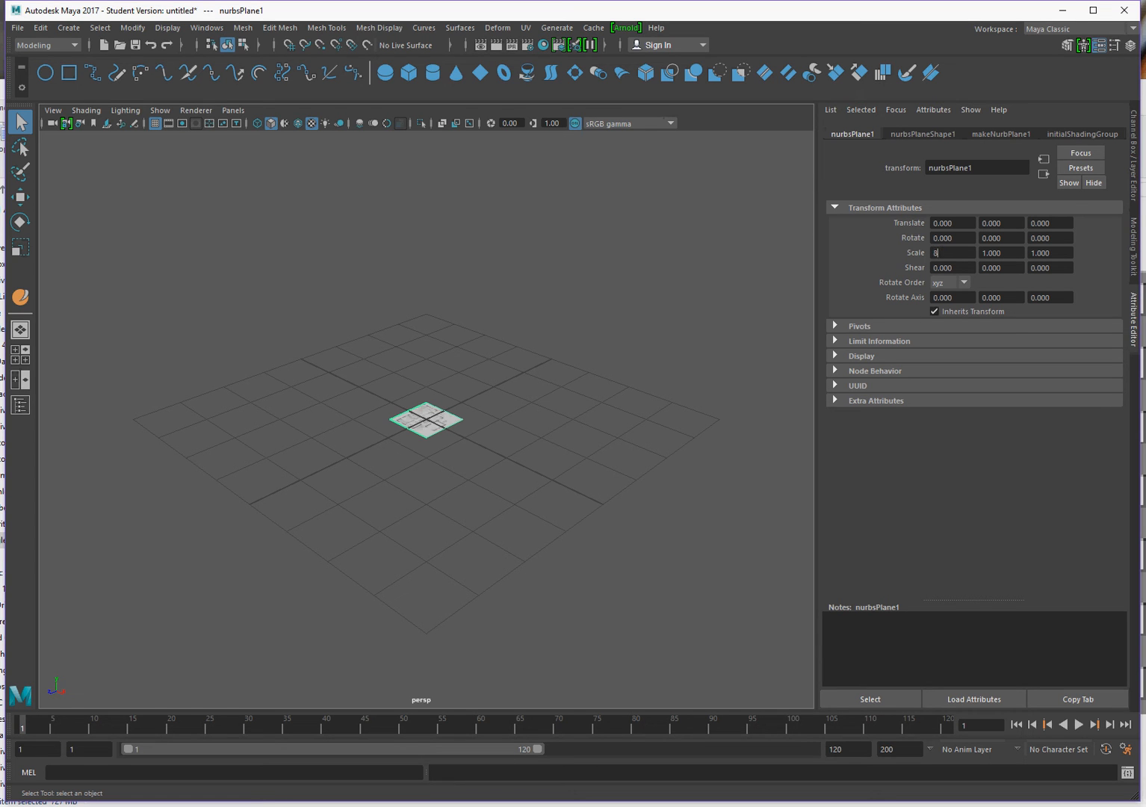
{"action": "type", "text": ".580"}
{"action": "left_click", "coordinate": [1050, 253]}
{"action": "type", "text": "10.000"}
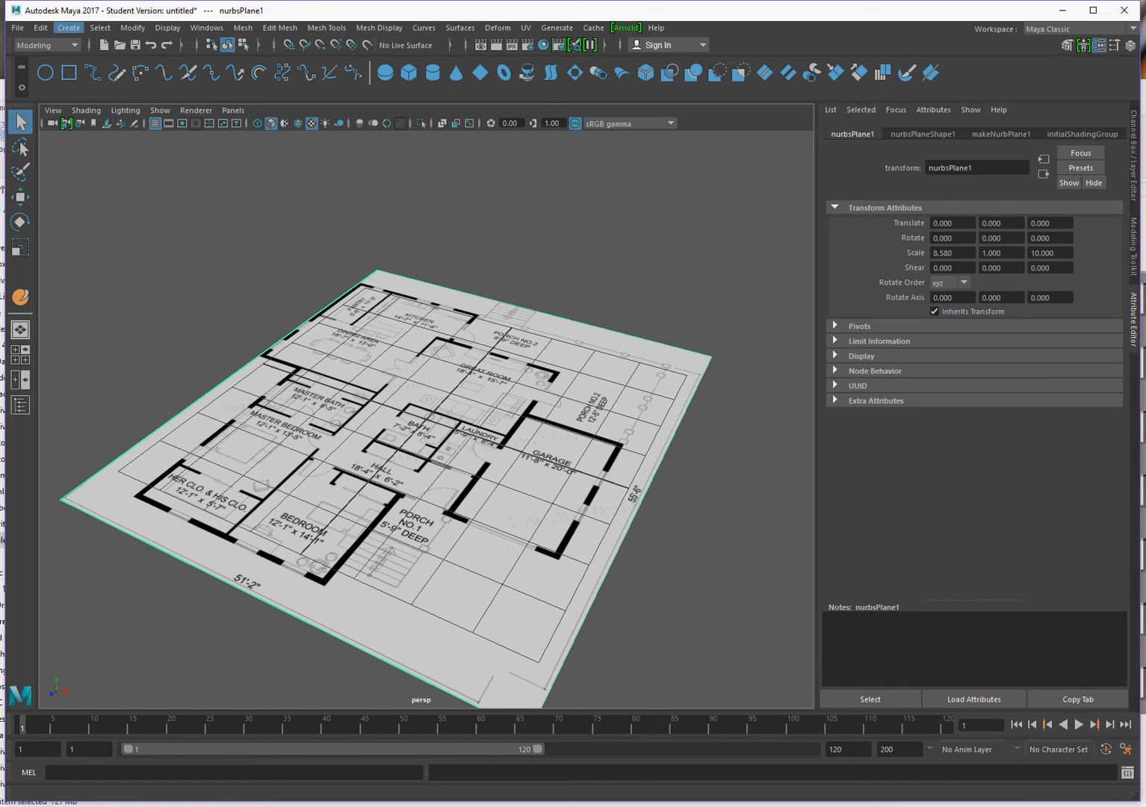
Step: Set the working linear unit to inch in Preferences and save the preferences
{"action": "left_click", "coordinate": [207, 28]}
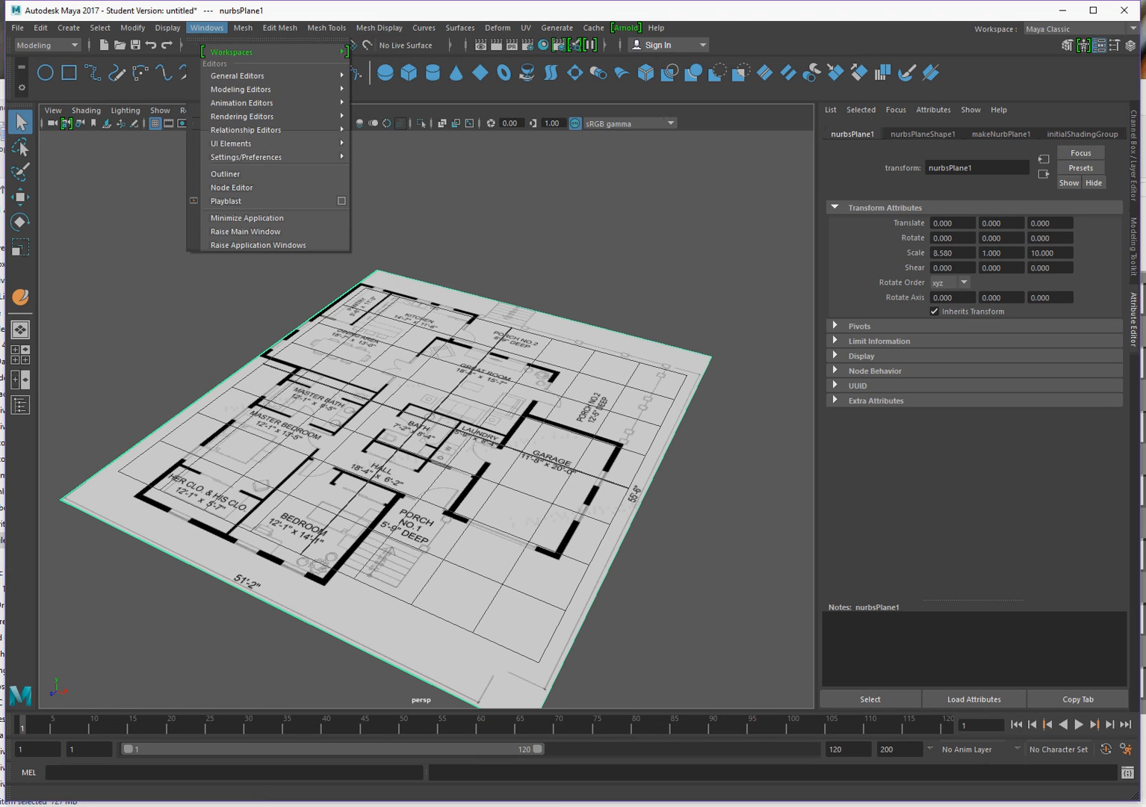
{"action": "mouse_move", "coordinate": [245, 129]}
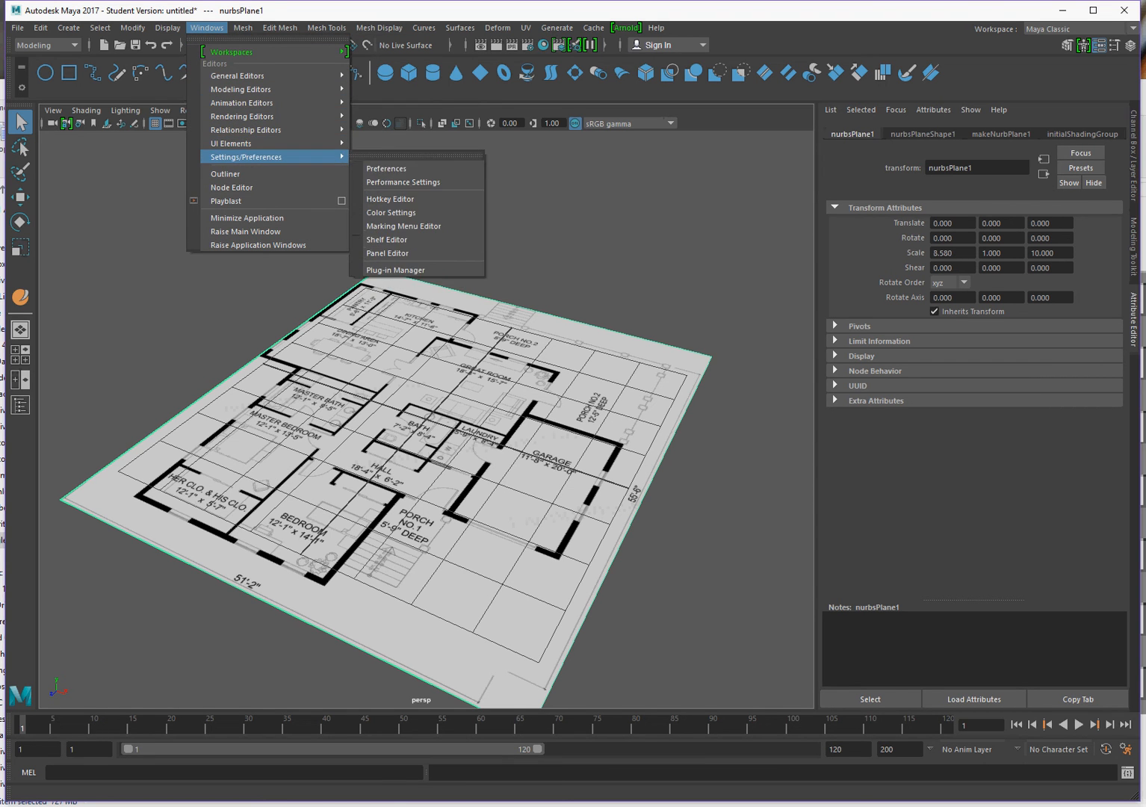
{"action": "left_click", "coordinate": [385, 168]}
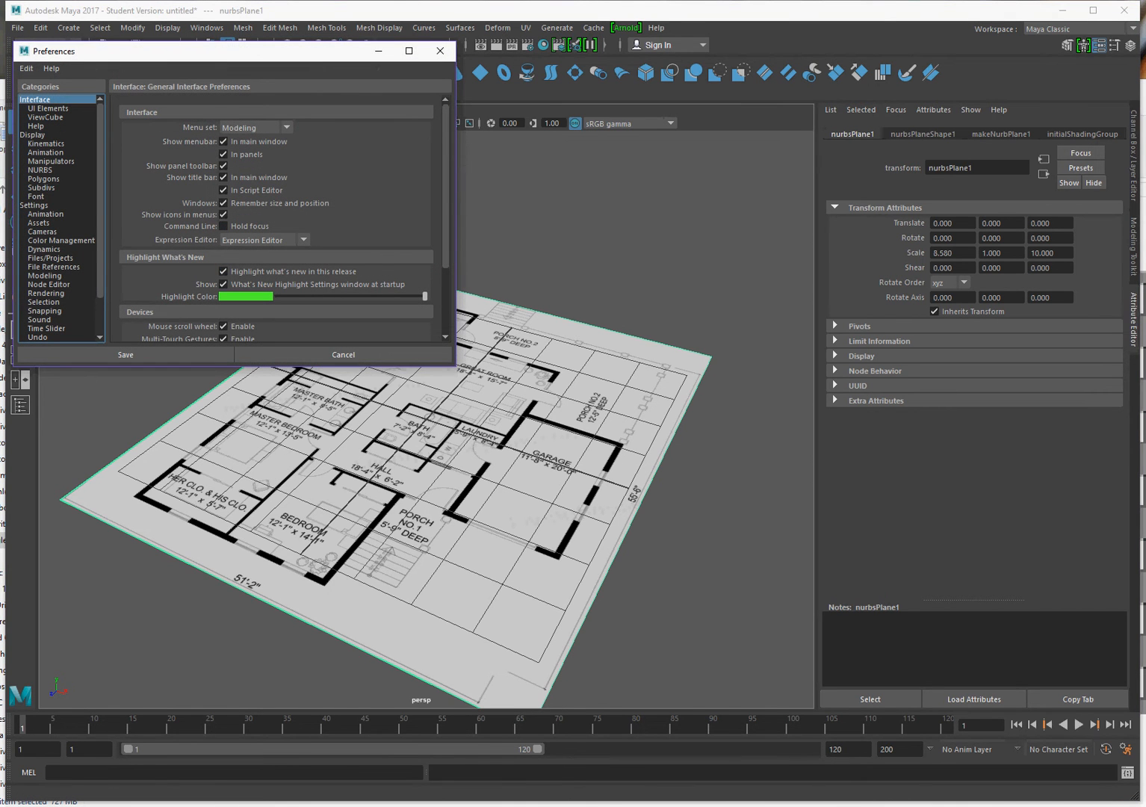
{"action": "left_click", "coordinate": [35, 205]}
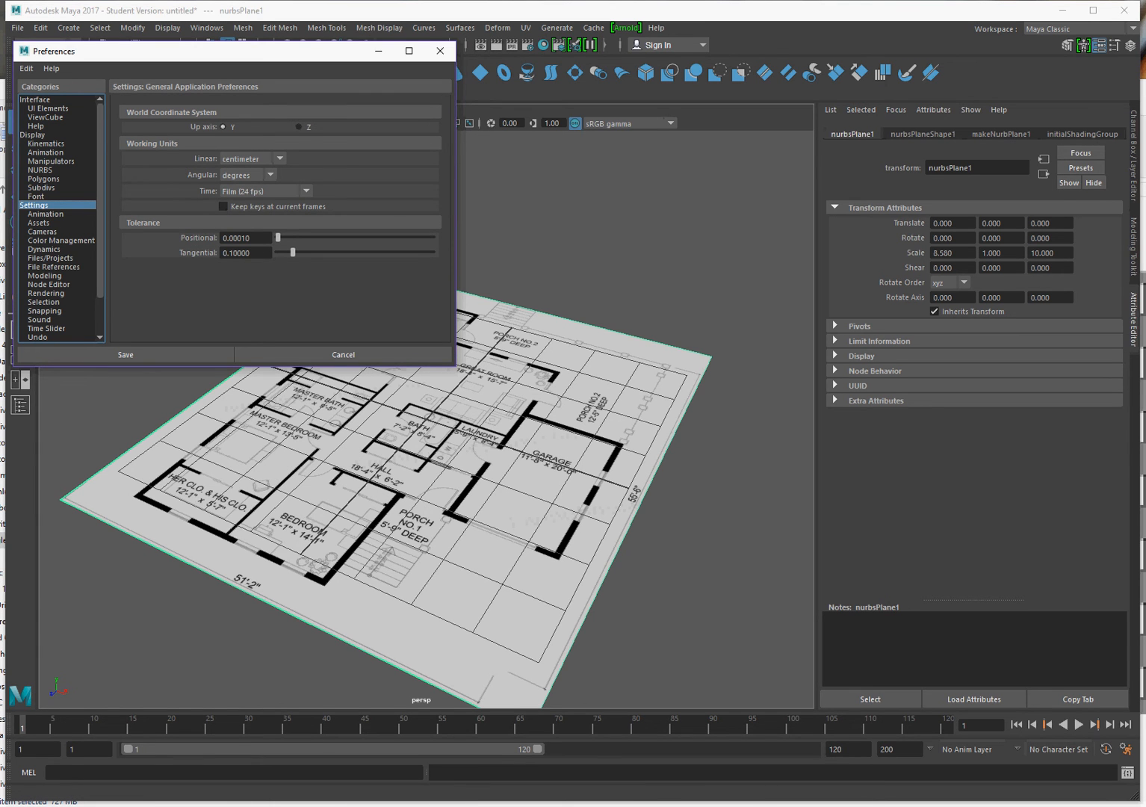
{"action": "left_click", "coordinate": [278, 159]}
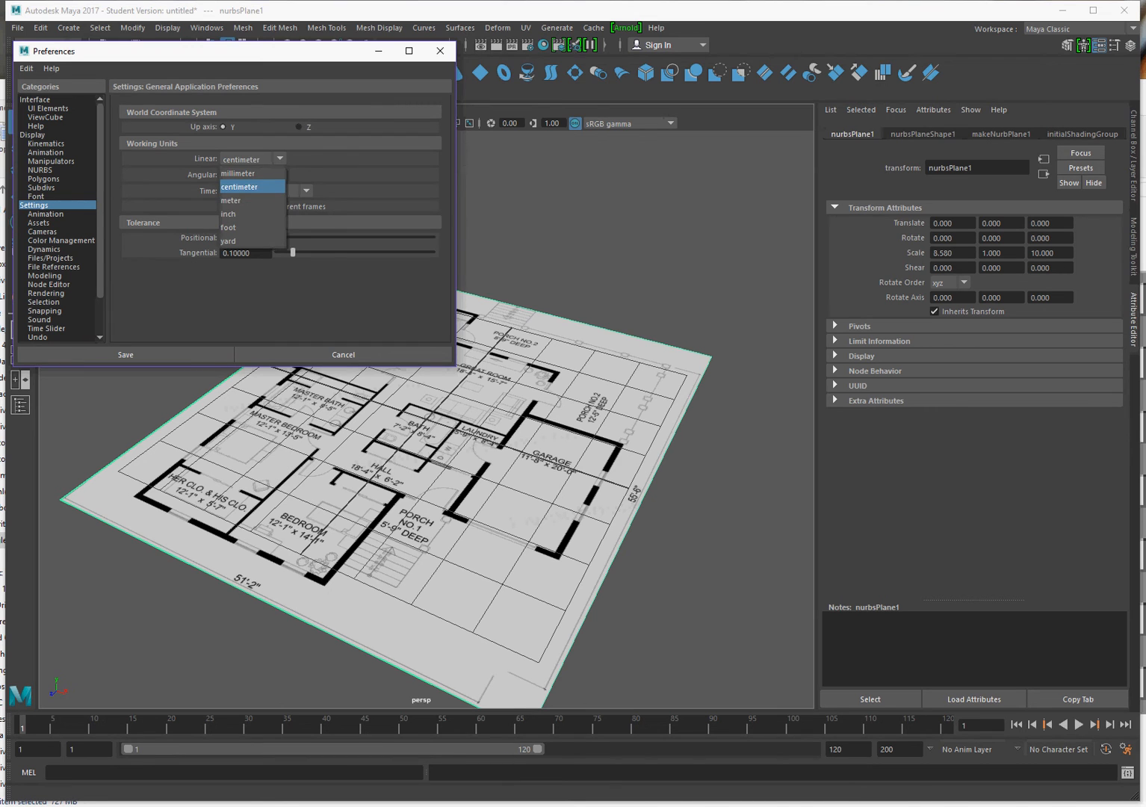
{"action": "left_click", "coordinate": [227, 214]}
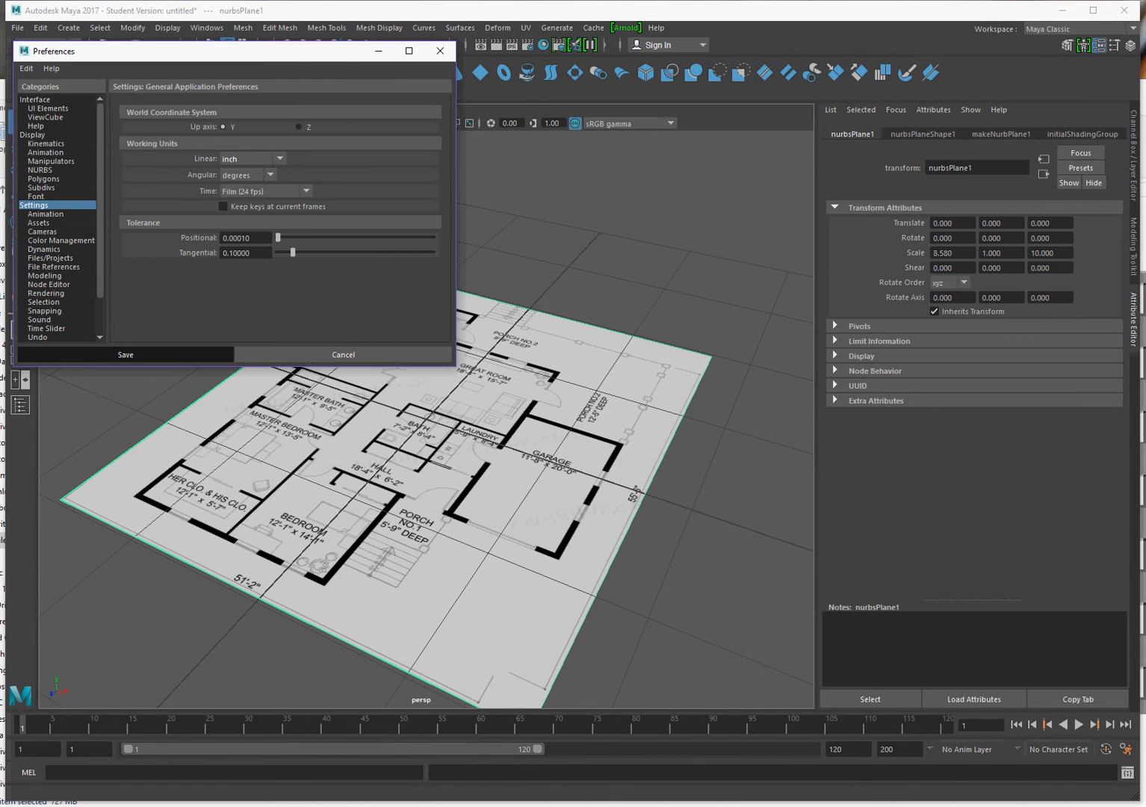
{"action": "left_click", "coordinate": [125, 355]}
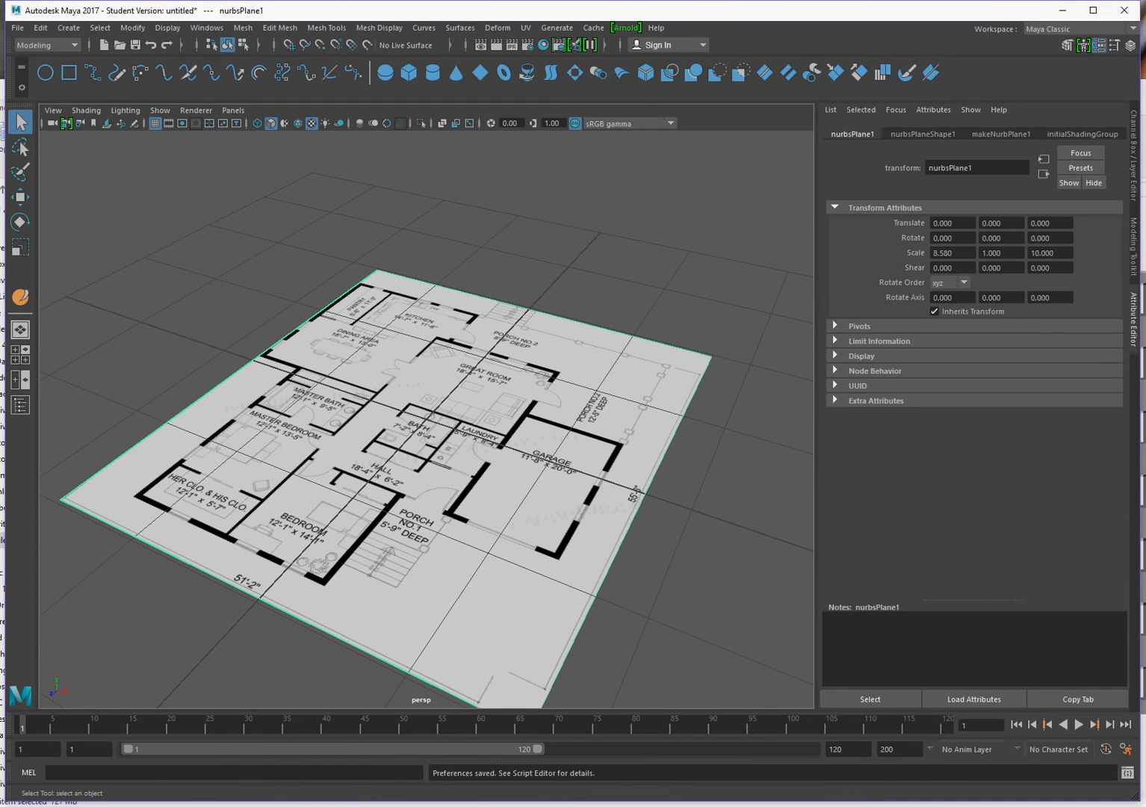
{"action": "scroll", "scroll_direction": "down", "scroll_amount": 3}
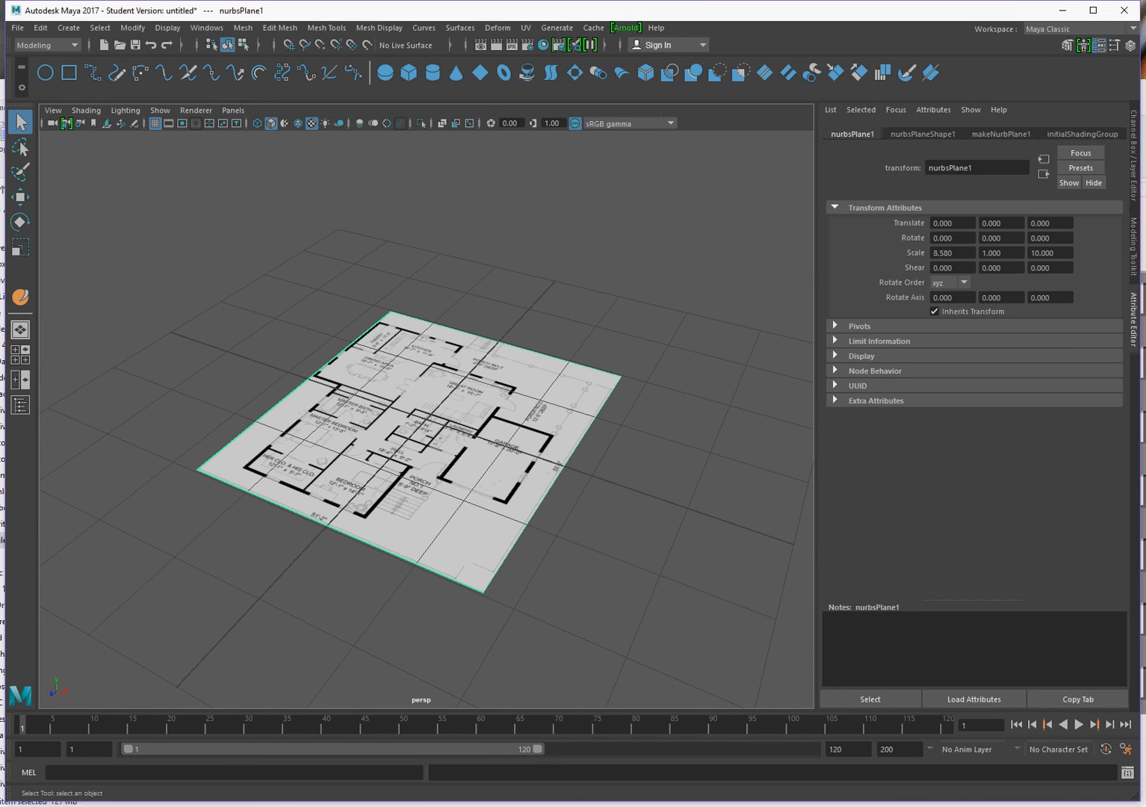
{"action": "mouse_move", "coordinate": [431, 74]}
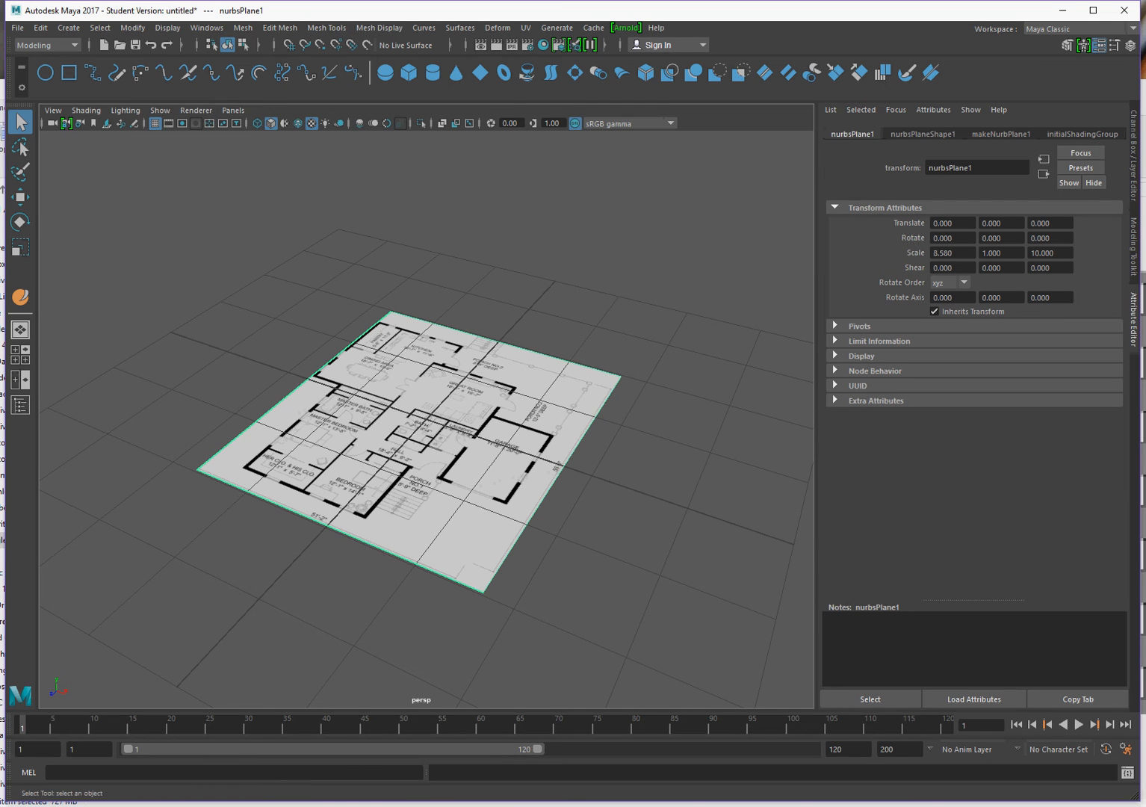
{"action": "mouse_move", "coordinate": [155, 123]}
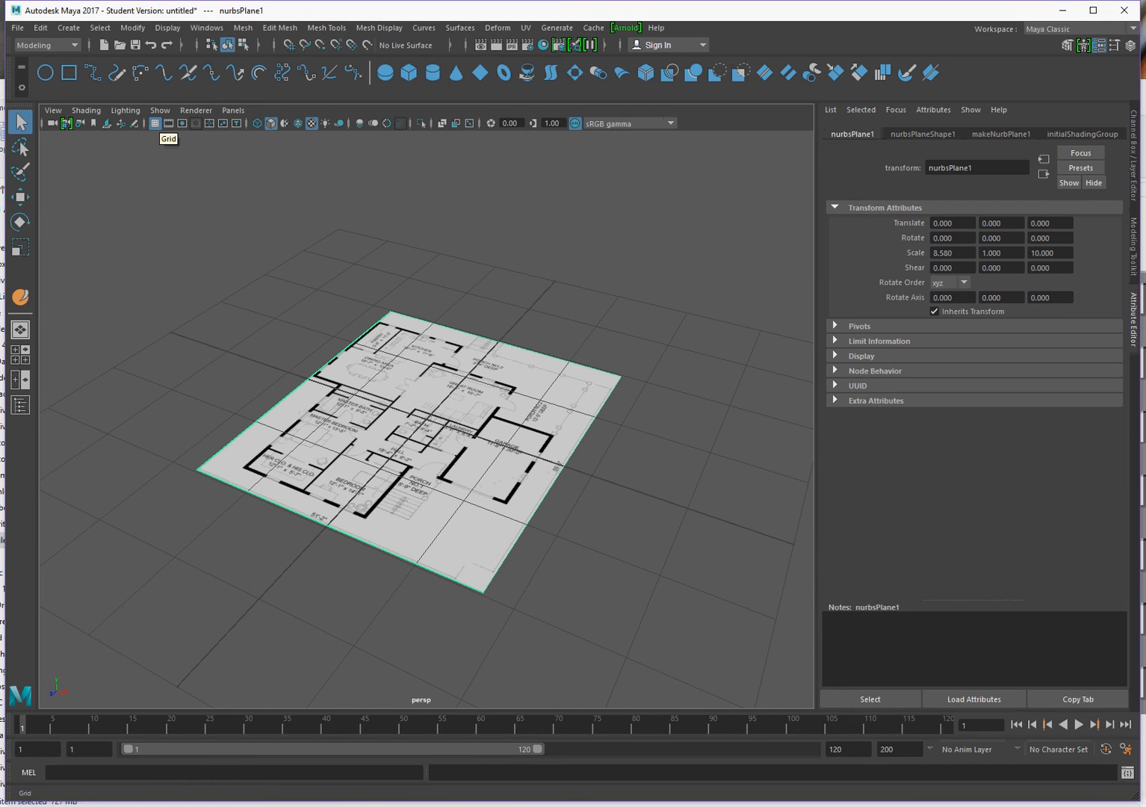
Step: Bring up Grid Options from the viewport toolbar's grid option box
{"action": "left_click", "coordinate": [155, 124]}
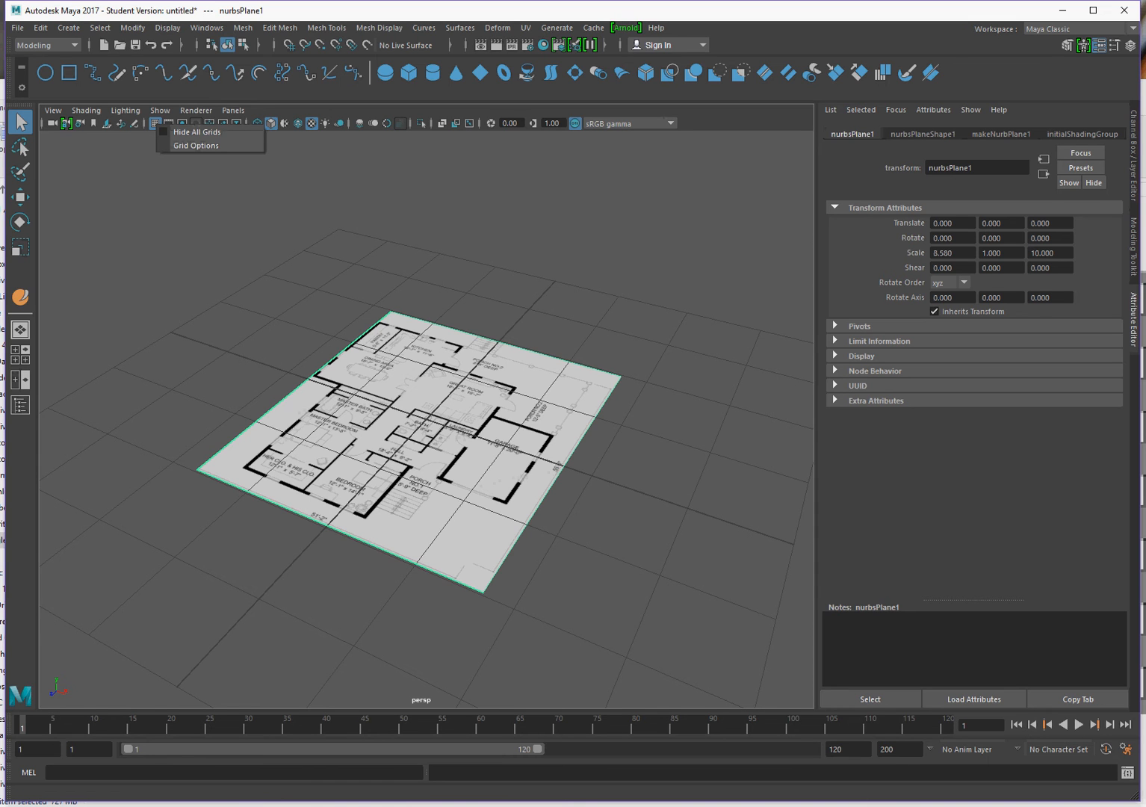
{"action": "mouse_move", "coordinate": [196, 132]}
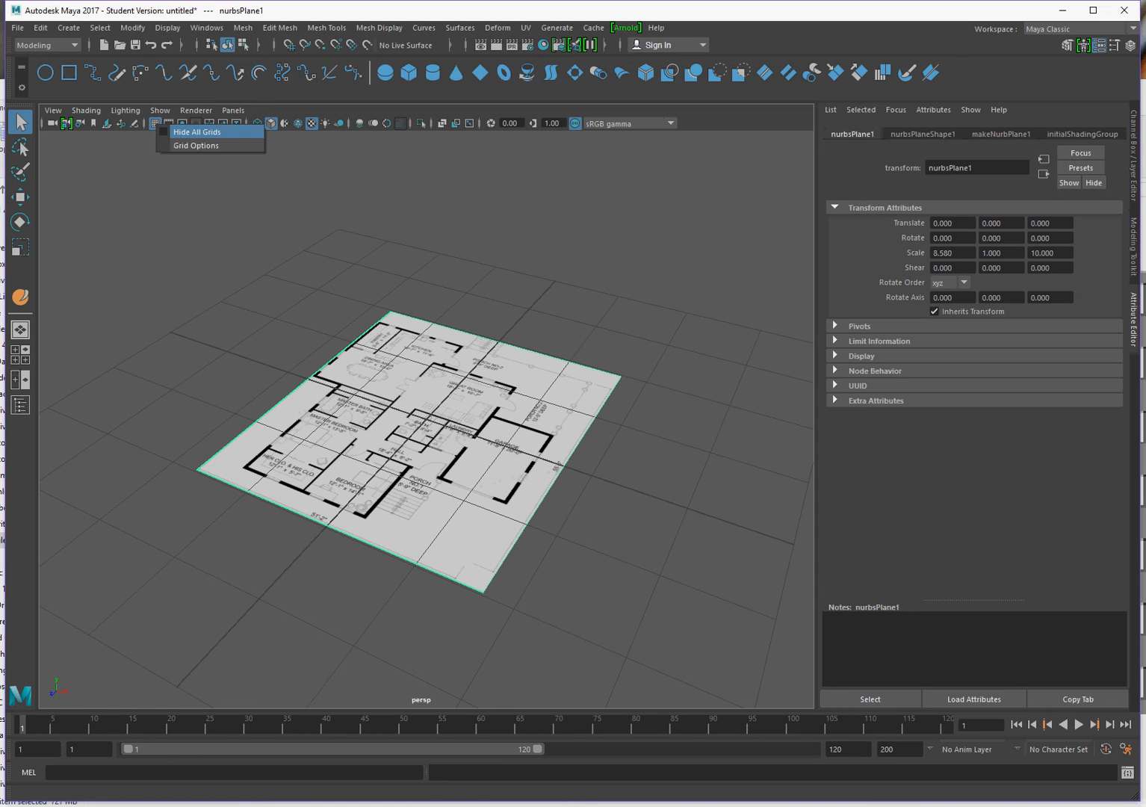
{"action": "mouse_move", "coordinate": [196, 145]}
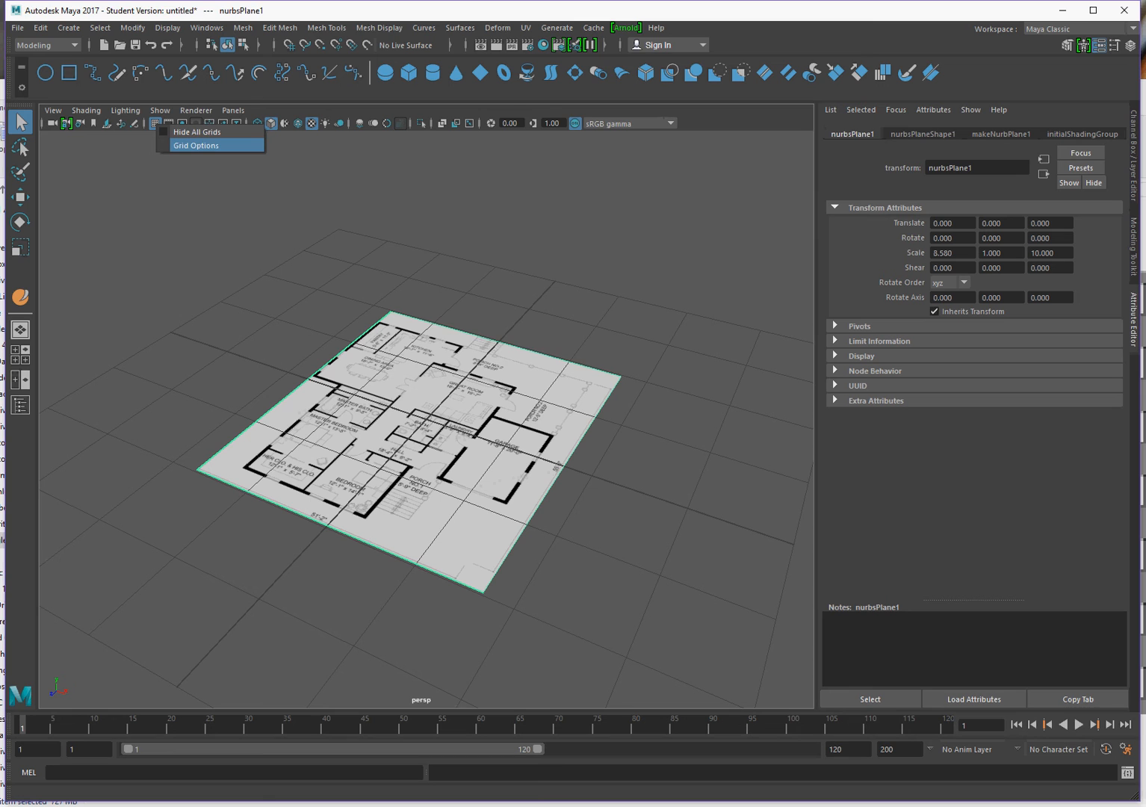
{"action": "left_click", "coordinate": [197, 145]}
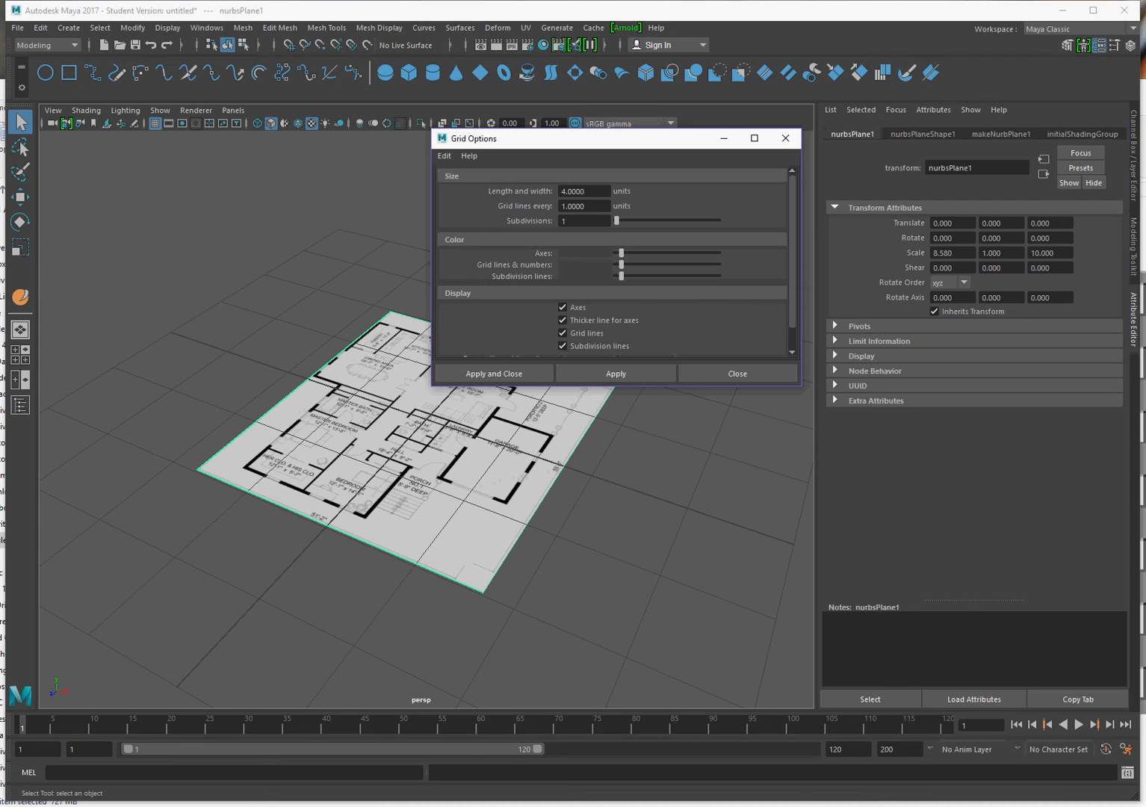
Step: Set the grid Subdivisions to 10 in Grid Options
{"action": "left_click", "coordinate": [583, 190]}
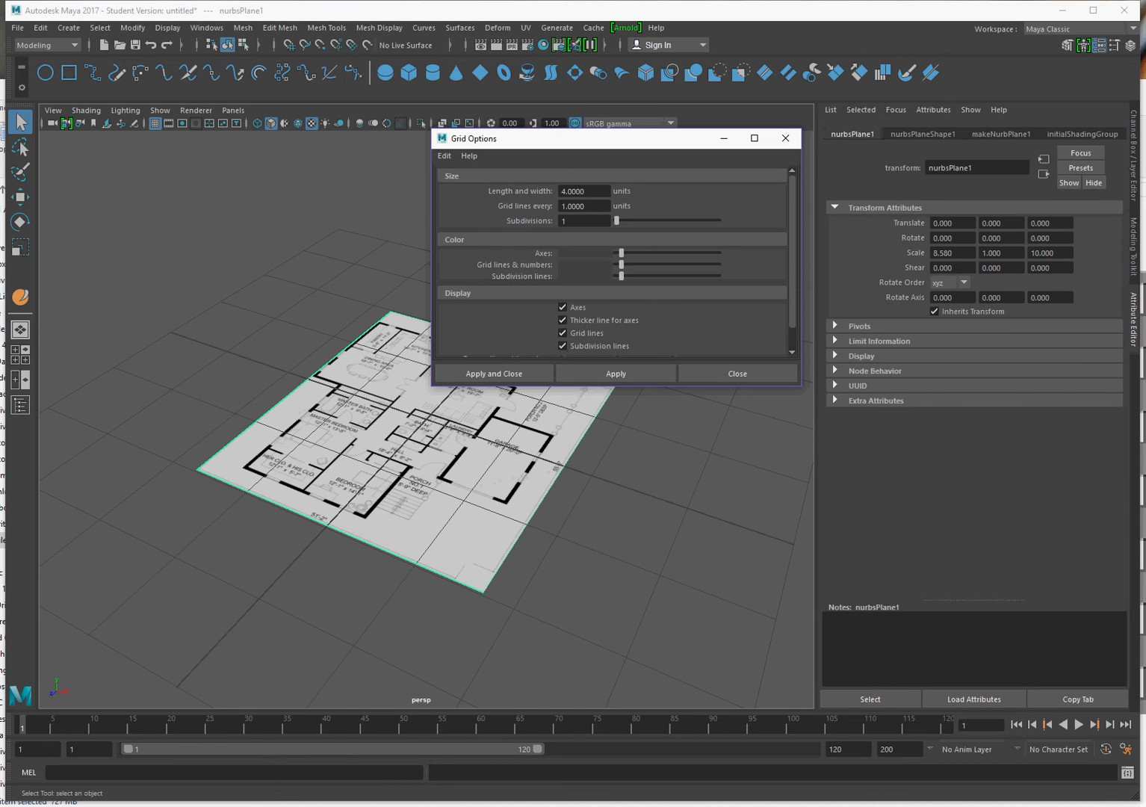
{"action": "left_click", "coordinate": [583, 191]}
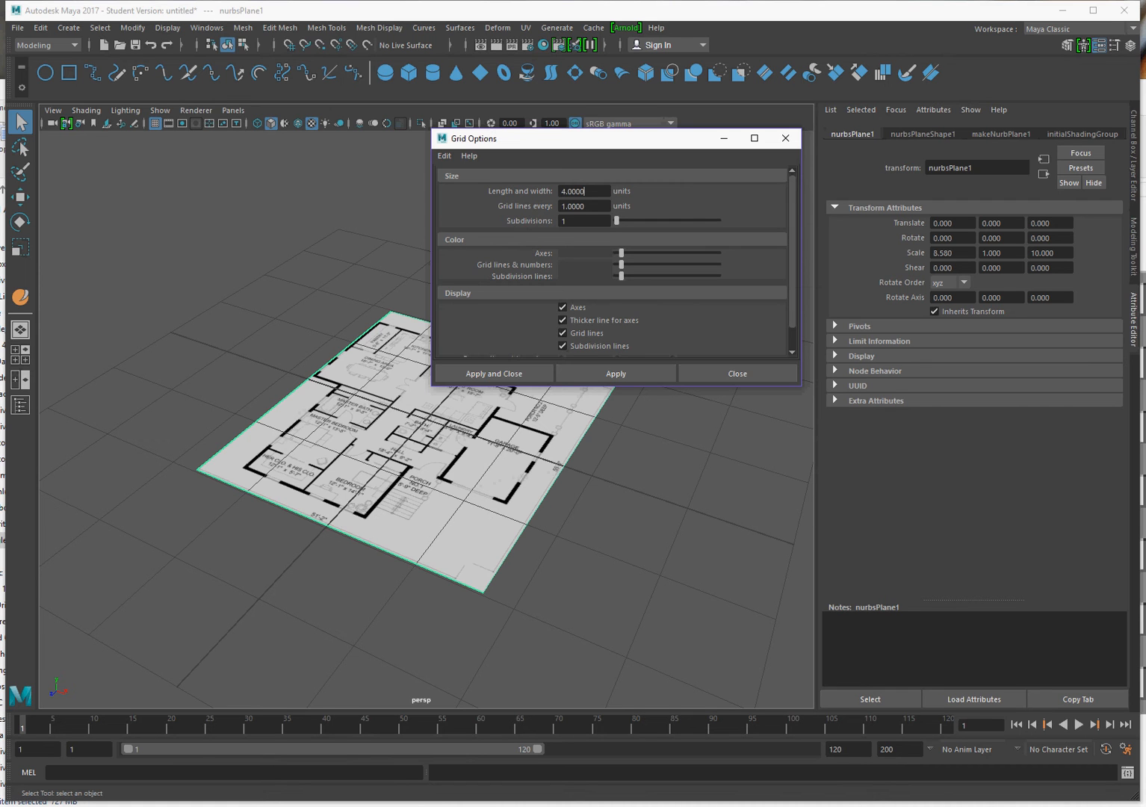
{"action": "left_click_drag", "start_coordinate": [616, 220], "coordinate": [656, 221]}
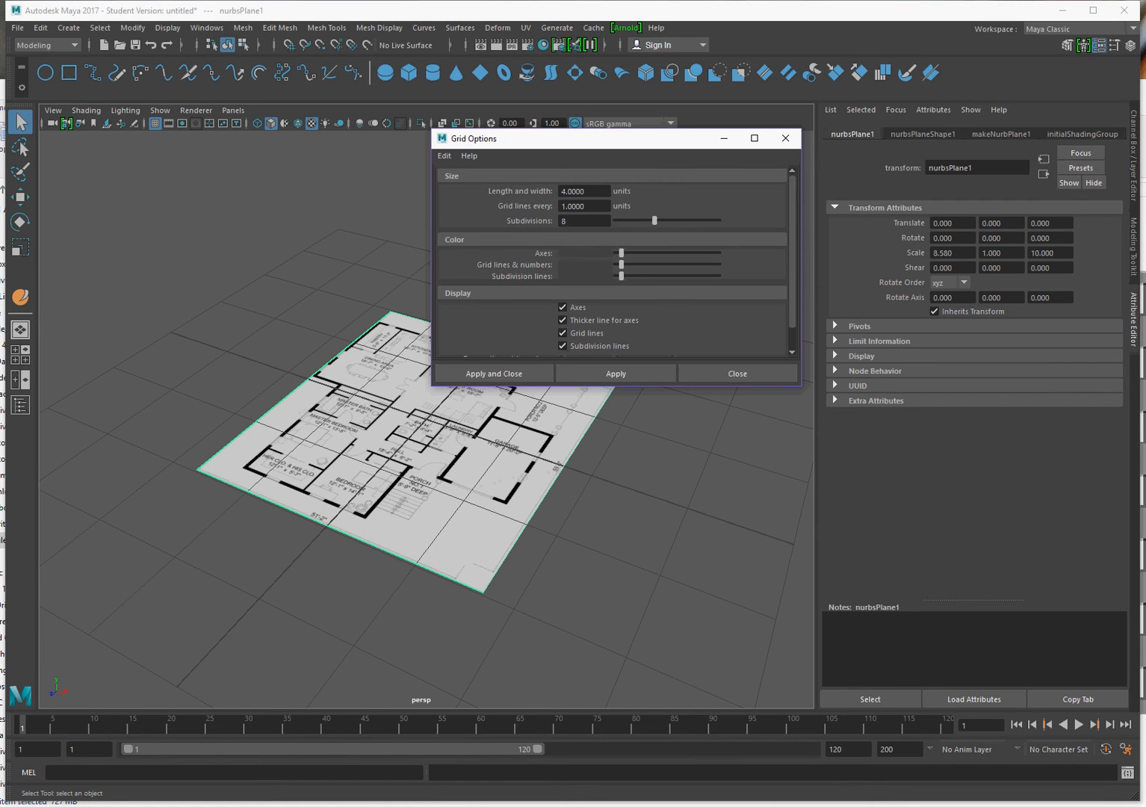
{"action": "left_click_drag", "start_coordinate": [655, 220], "coordinate": [669, 220]}
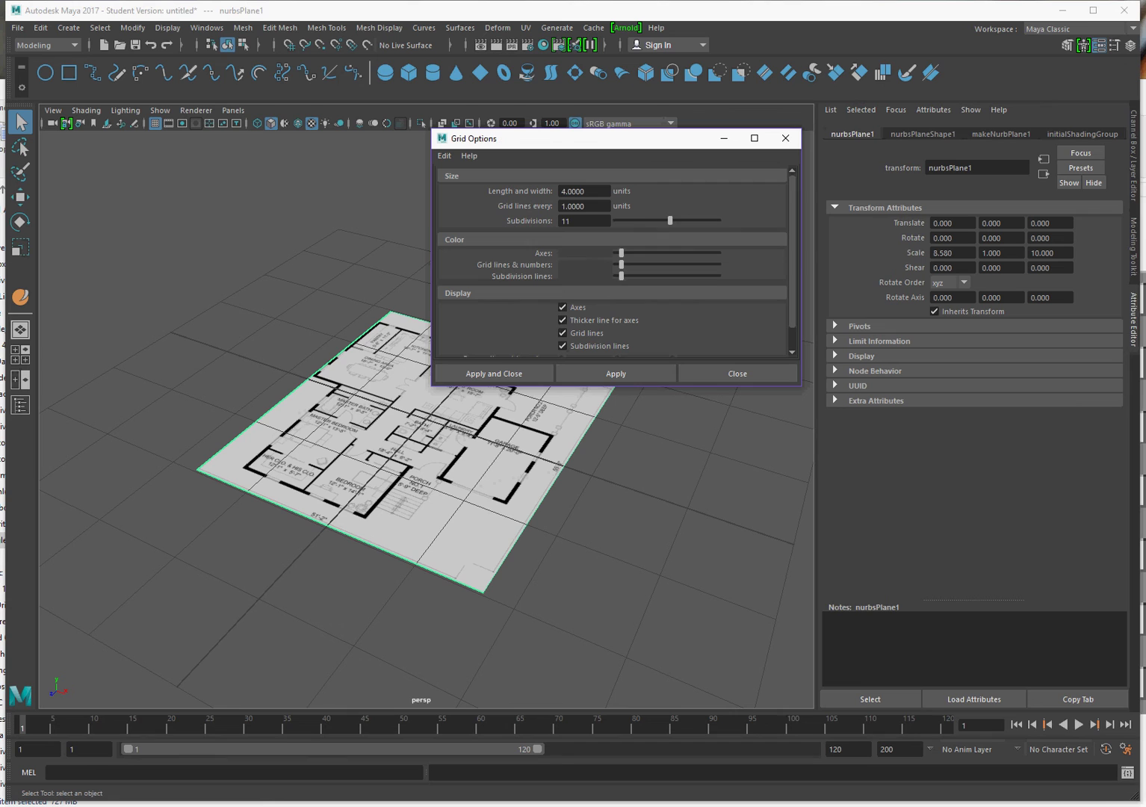
{"action": "type", "text": "10"}
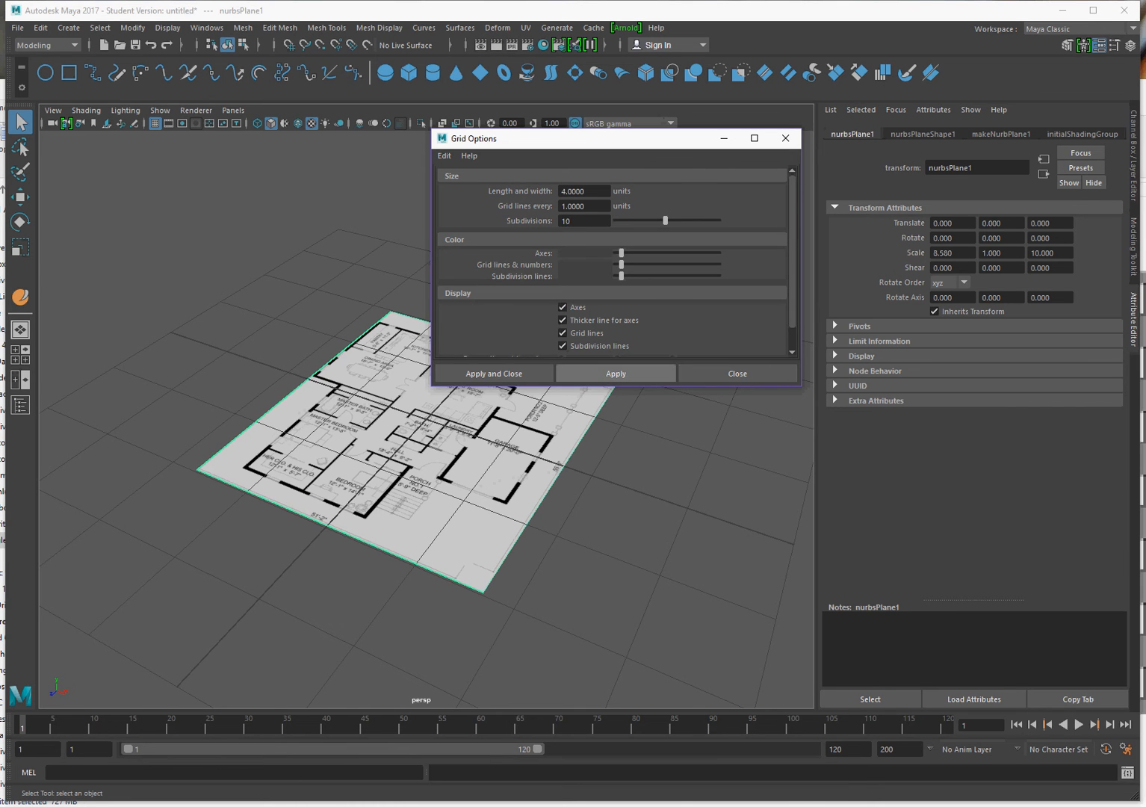
Step: Apply 10 subdivisions and a pink gridline colour to the grid, then close Grid Options
{"action": "left_click", "coordinate": [615, 373]}
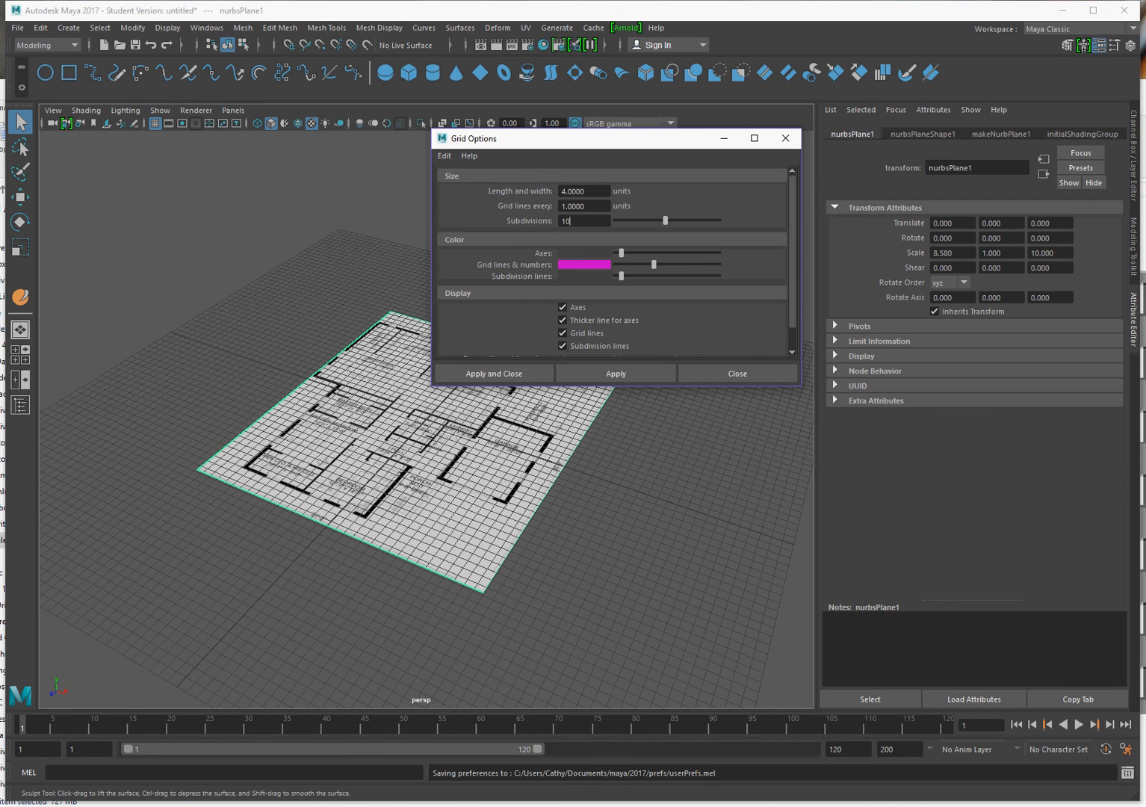
{"action": "left_click", "coordinate": [616, 373]}
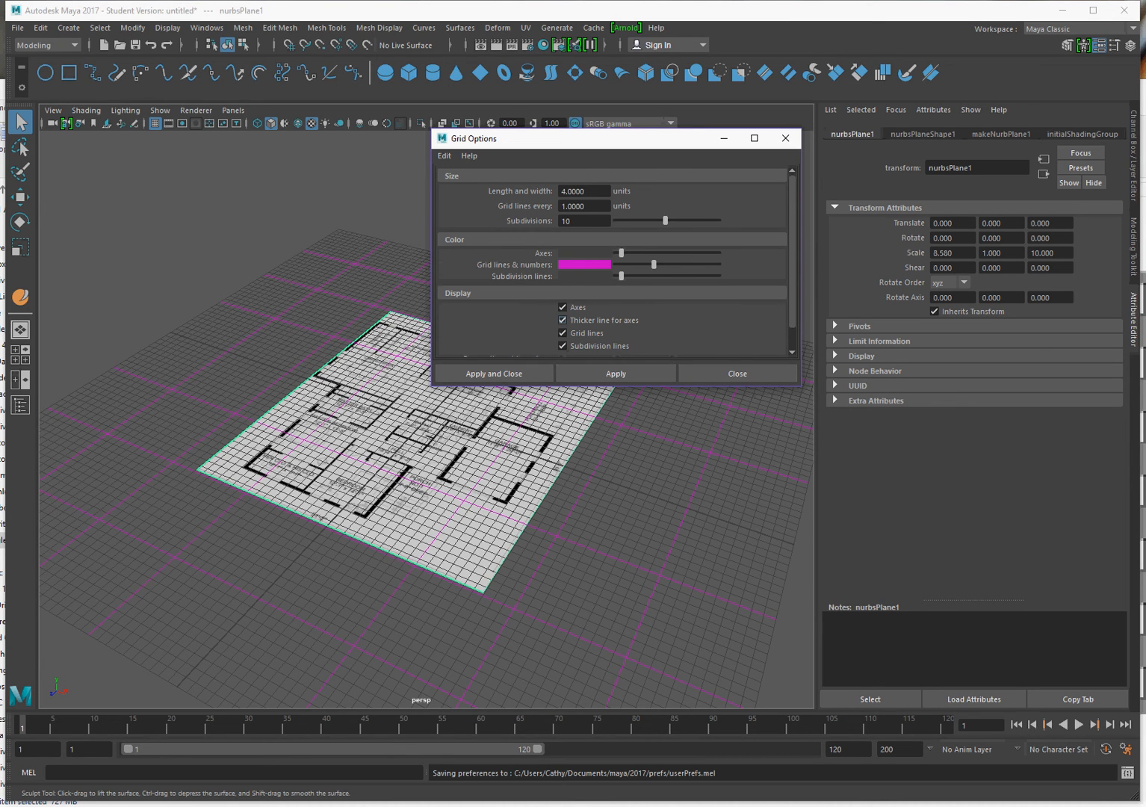
{"action": "scroll", "scroll_direction": "down", "scroll_amount": 3}
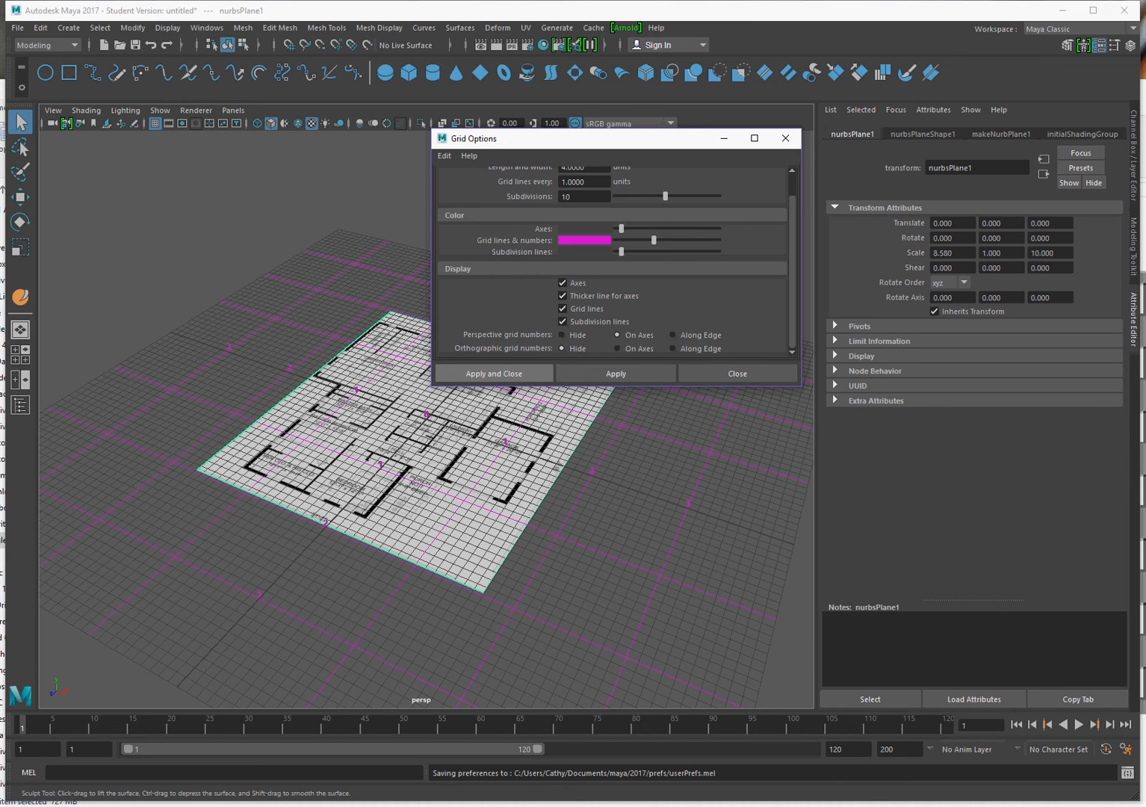
{"action": "left_click", "coordinate": [737, 373]}
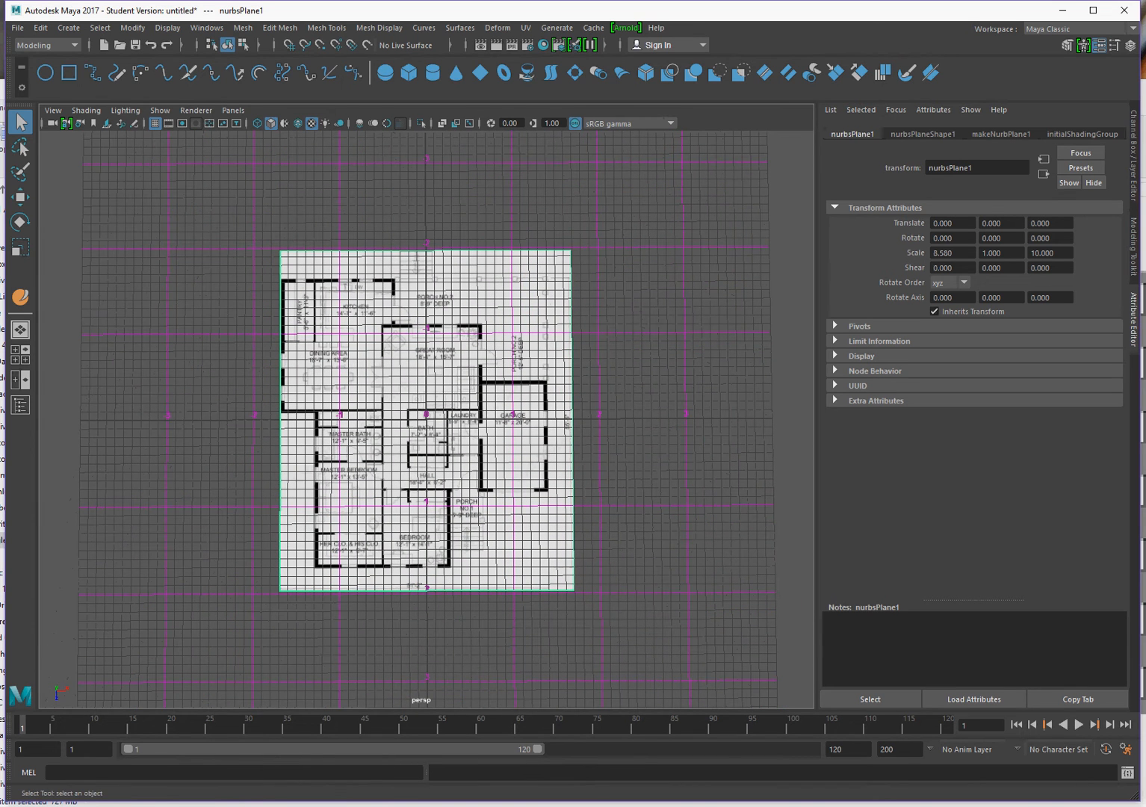
Step: Align the camera to top view and zoom in on the blueprint plane
{"action": "left_click", "coordinate": [51, 110]}
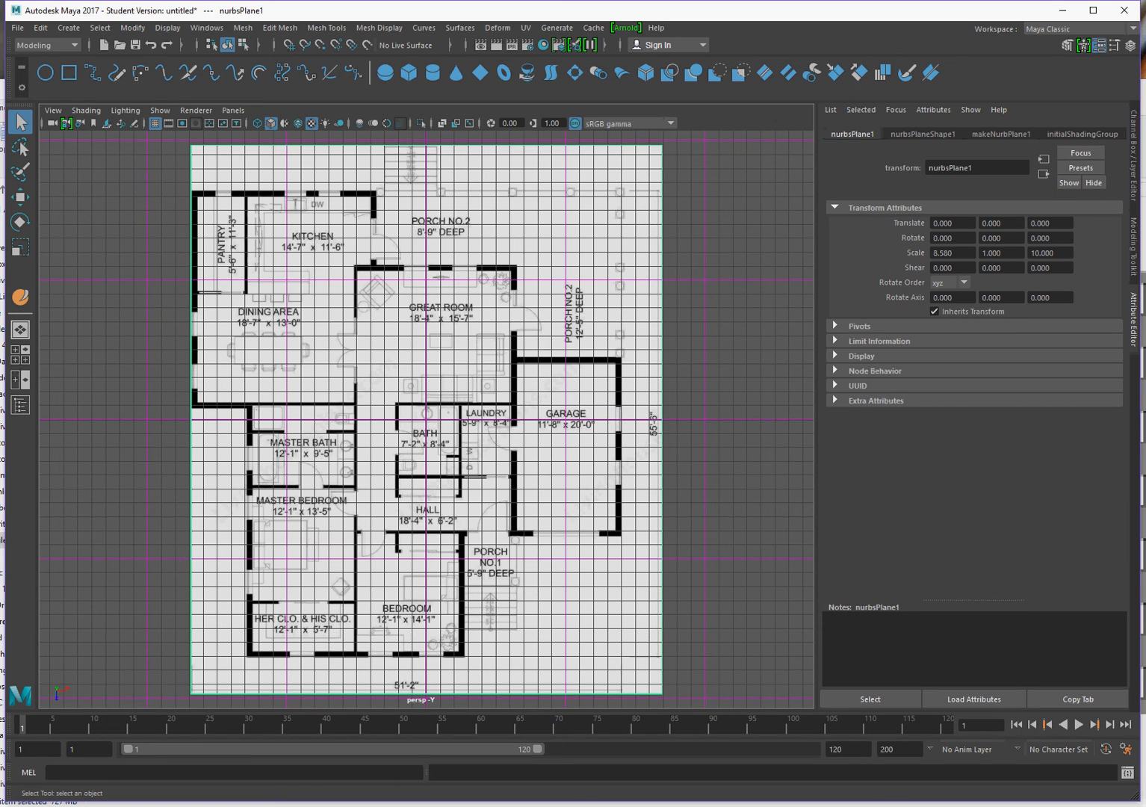
{"action": "scroll", "scroll_direction": "down", "scroll_amount": 3}
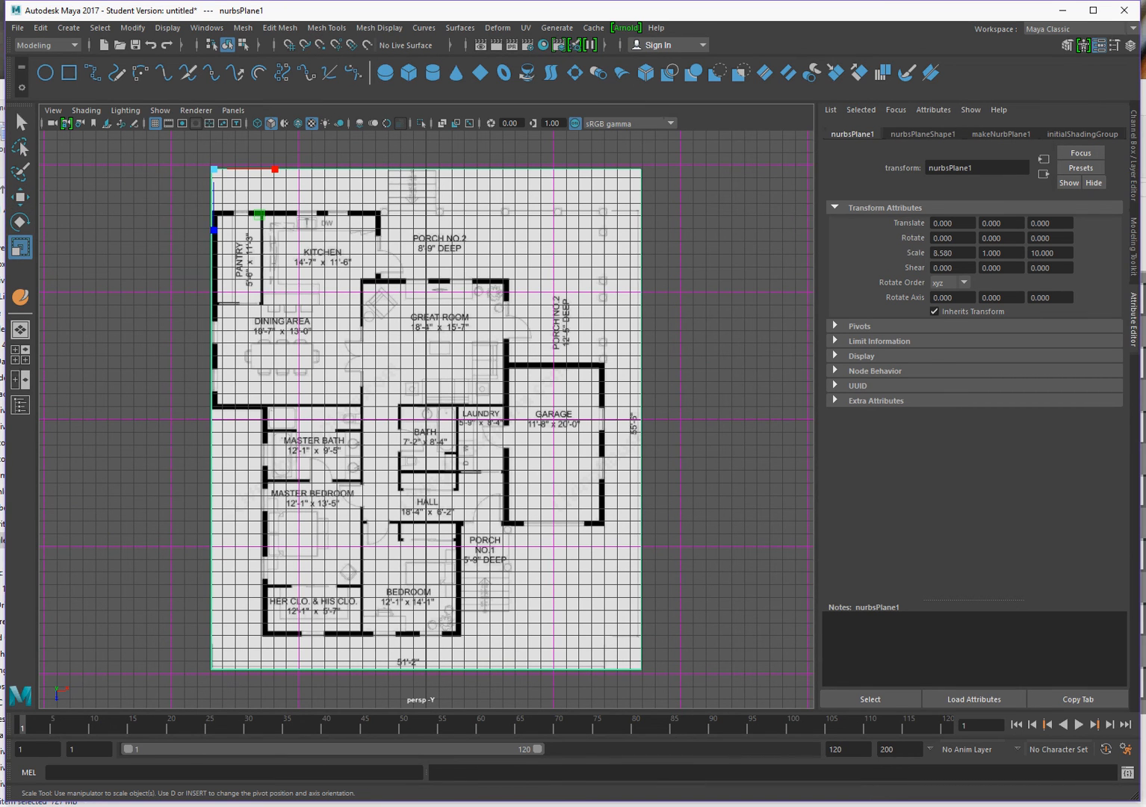
Step: Nudge the blueprint plane's corner to translate -0.314, 0, -0.357, returning to Scale
{"action": "left_click", "coordinate": [19, 196]}
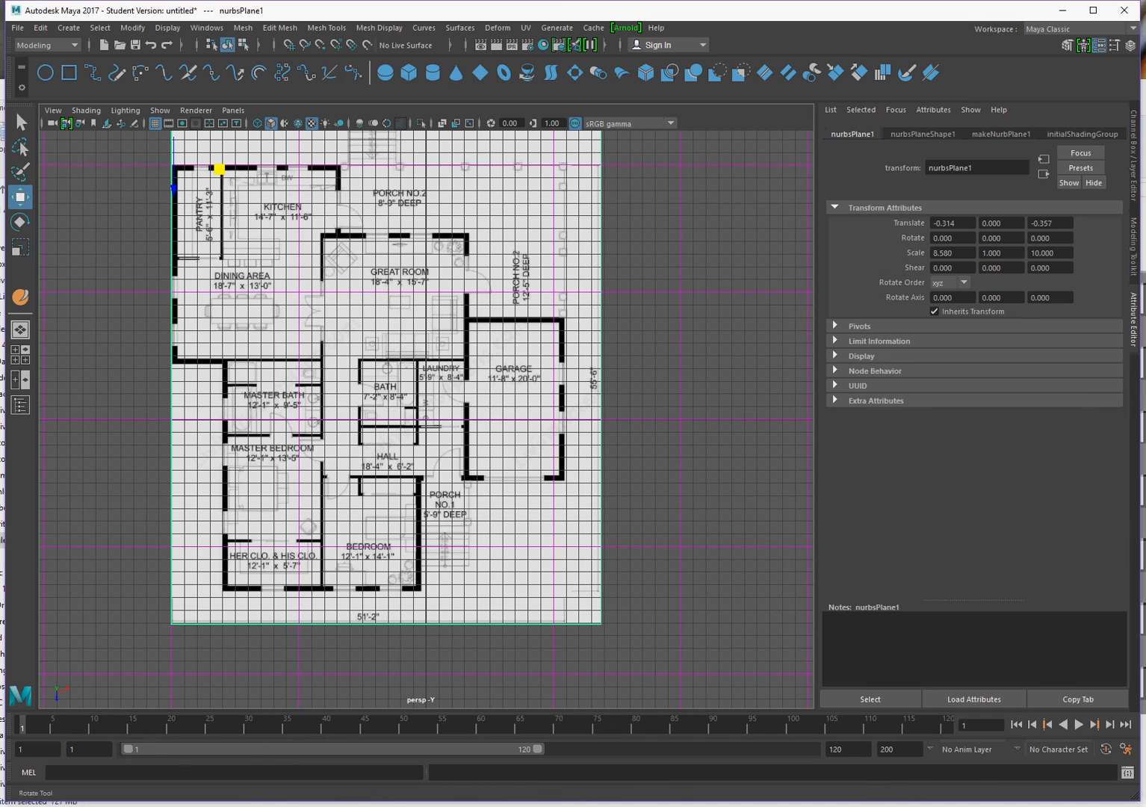
{"action": "left_click", "coordinate": [19, 247]}
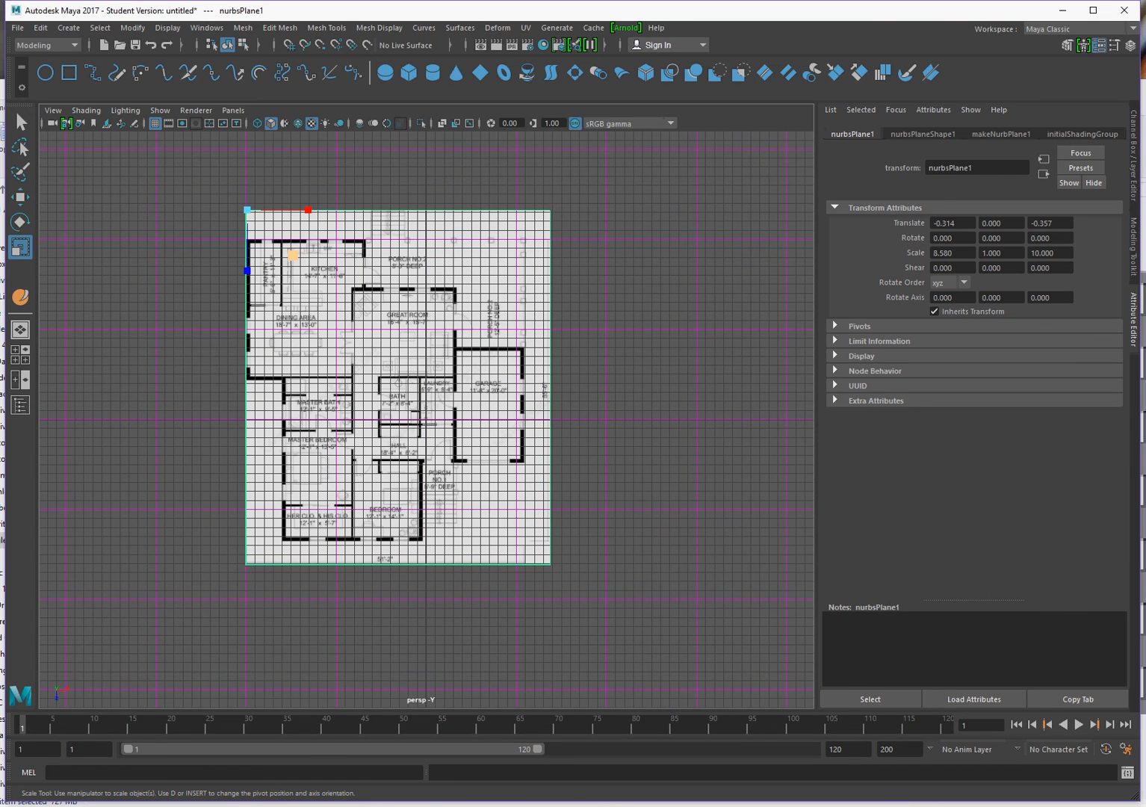
Step: Uniformly scale the plane from its top-left corner pivot to about 11.3 by 13.2
{"action": "left_click", "coordinate": [291, 253]}
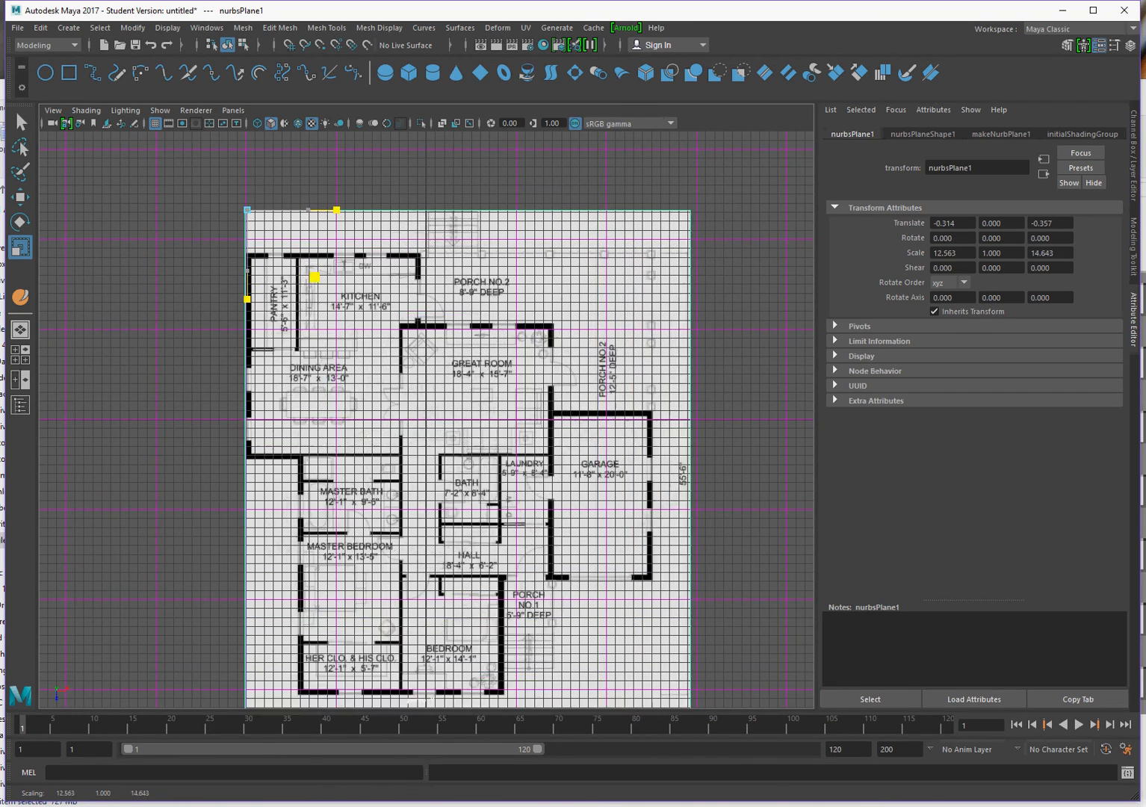
{"action": "left_click_drag", "start_coordinate": [337, 210], "coordinate": [307, 210]}
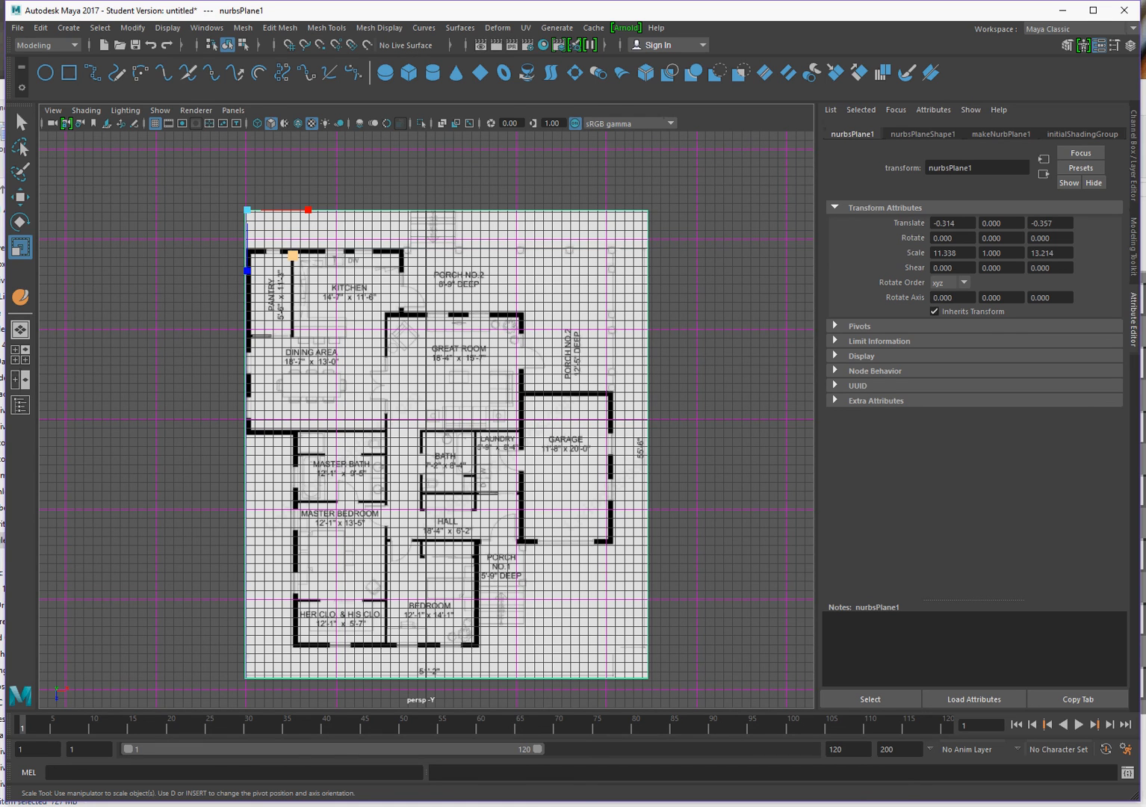
{"action": "left_click_drag", "start_coordinate": [308, 210], "coordinate": [319, 208]}
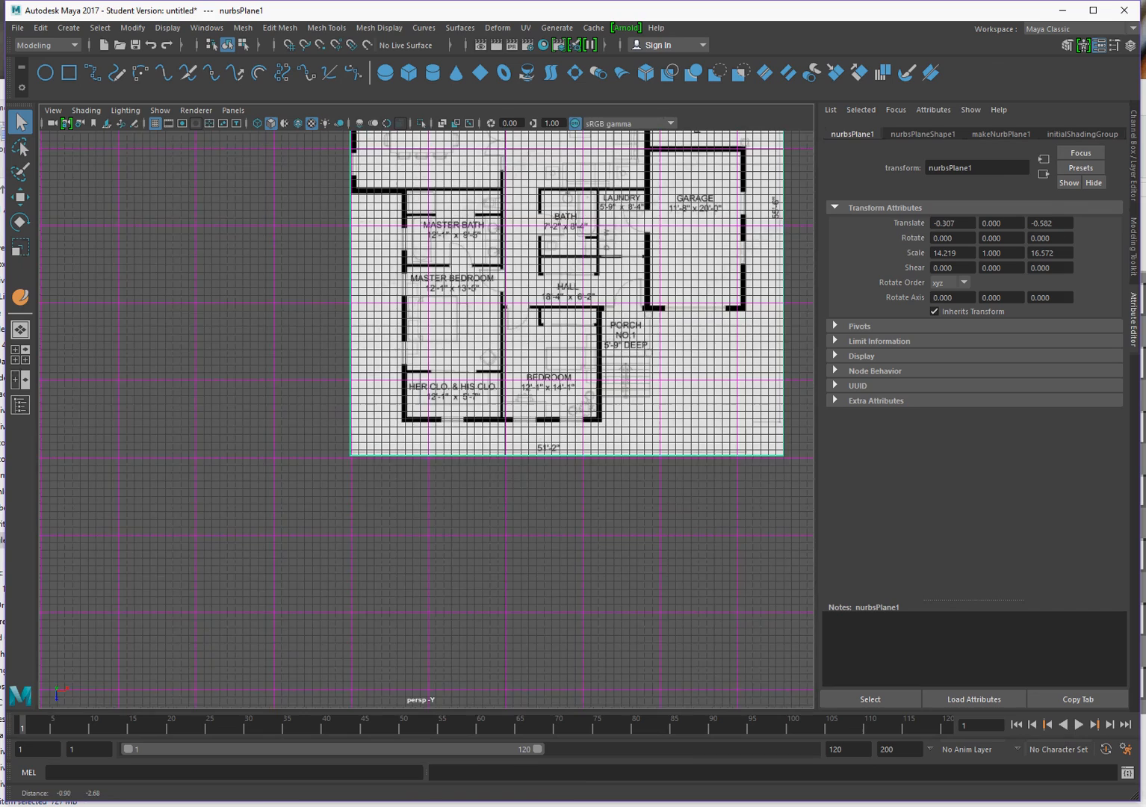
Step: Zoom out to see the whole blueprint at scale 14.219 by 16.572
{"action": "scroll", "scroll_direction": "down", "scroll_amount": 3}
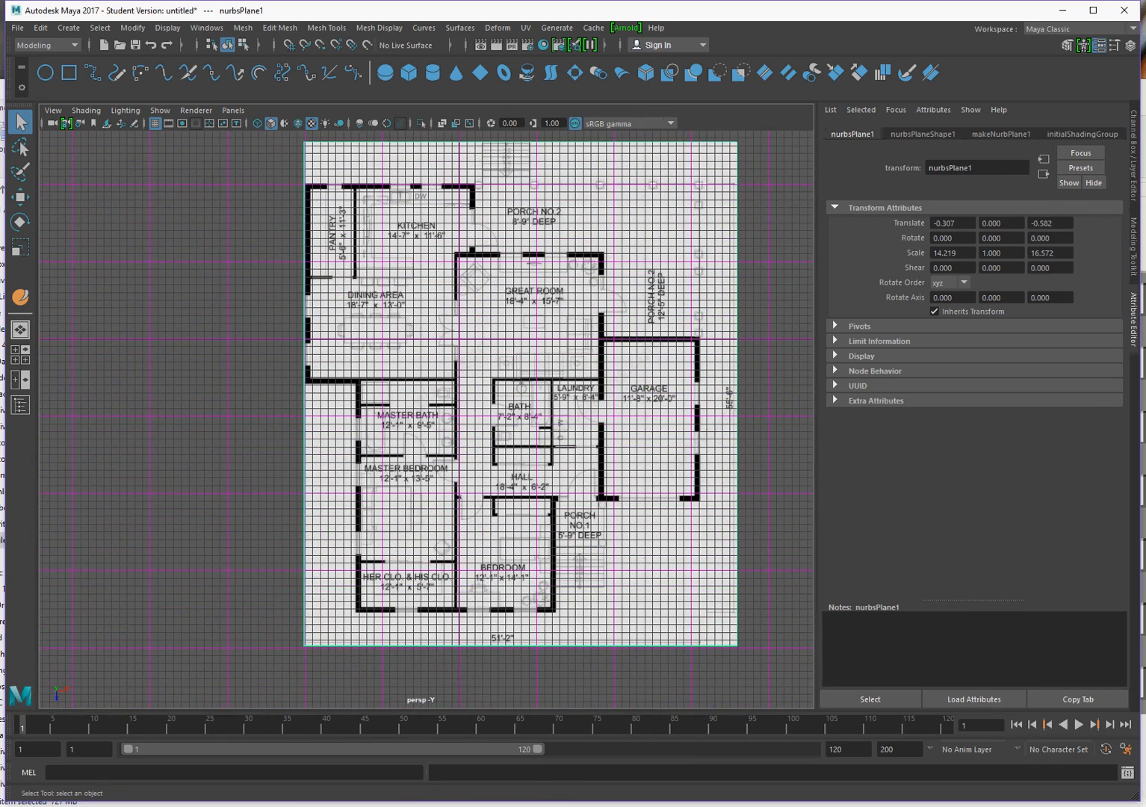